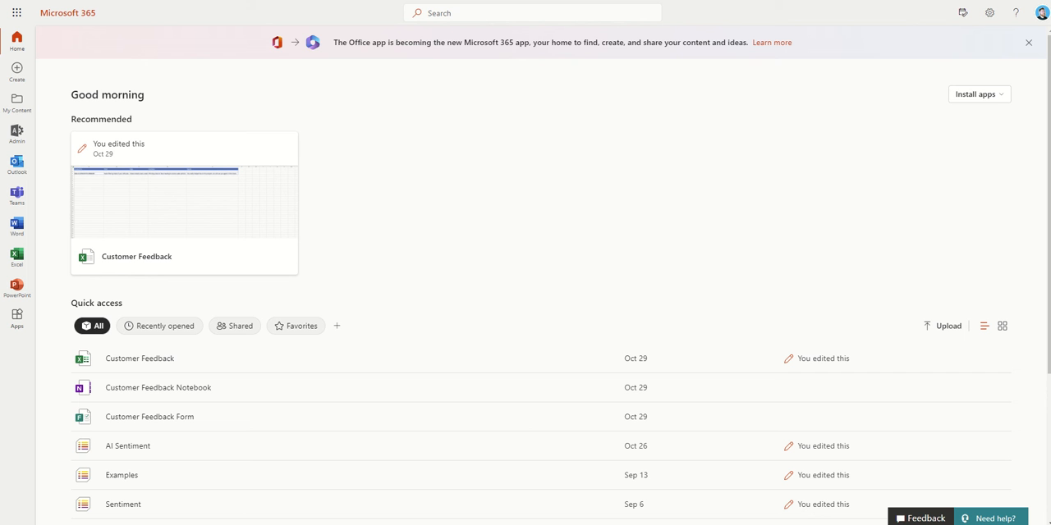
mouse_move(414, 133)
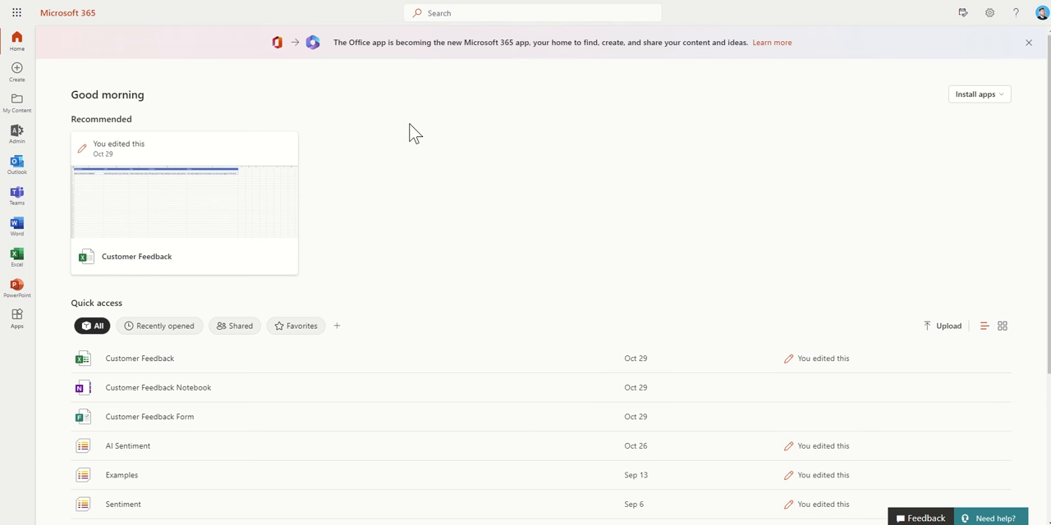
Step: Search Microsoft 365 for 'share' to surface the SharePoint app
click(532, 13)
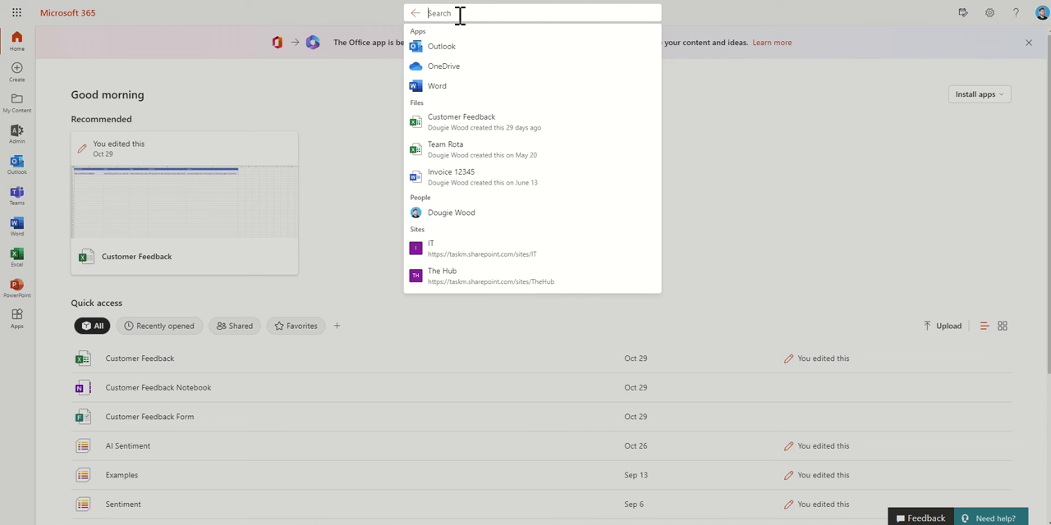
text(share)
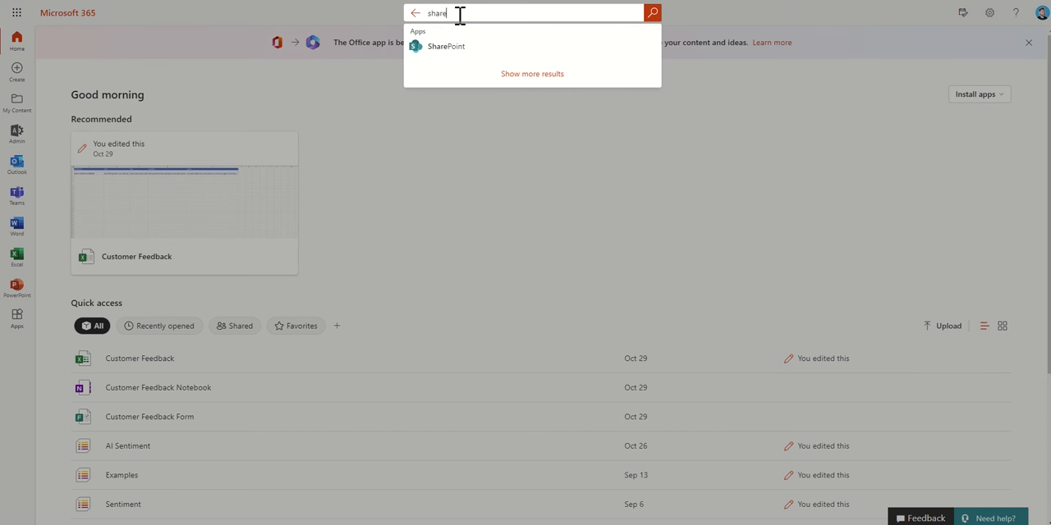
Step: Launch SharePoint from the search suggestions to reach its start page
click(445, 46)
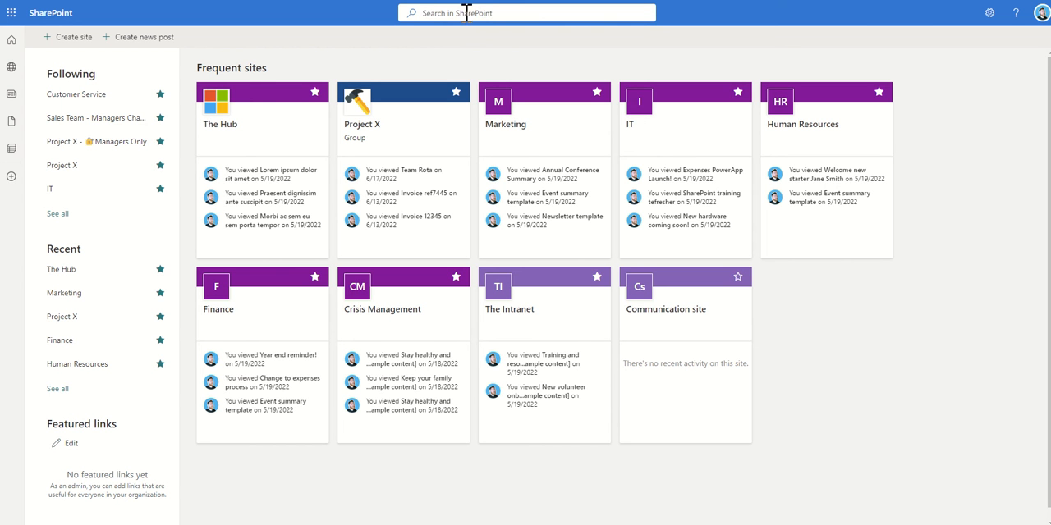
mouse_move(519, 31)
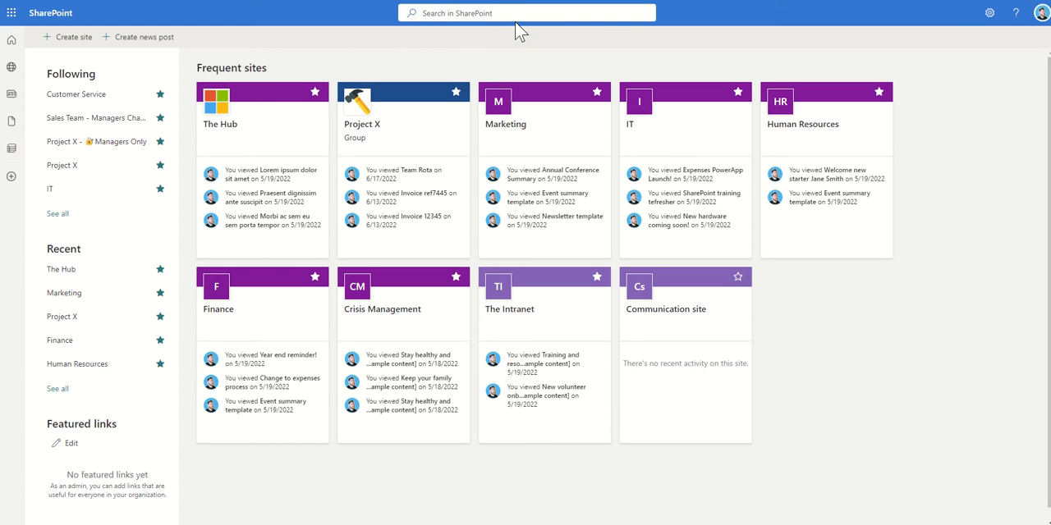
mouse_move(498, 157)
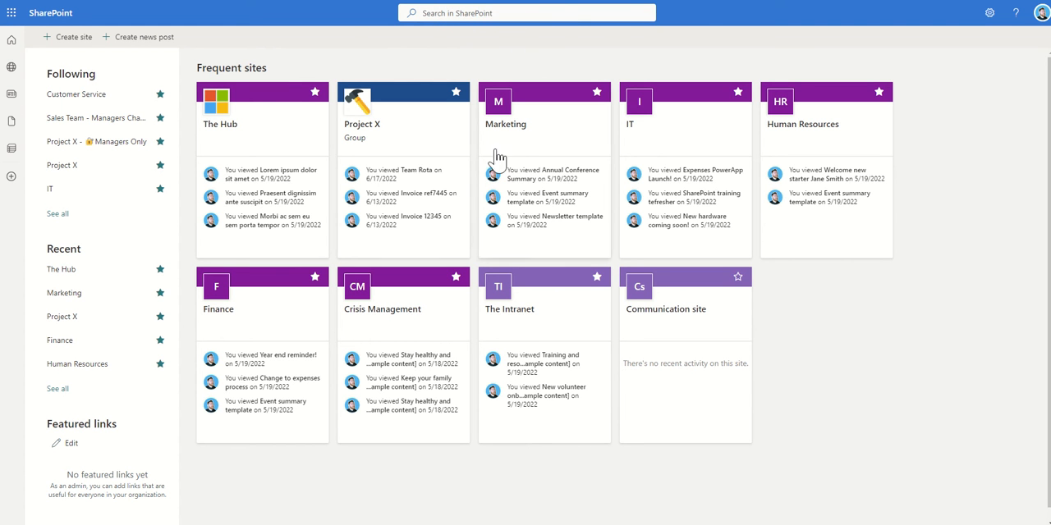
mouse_move(319, 77)
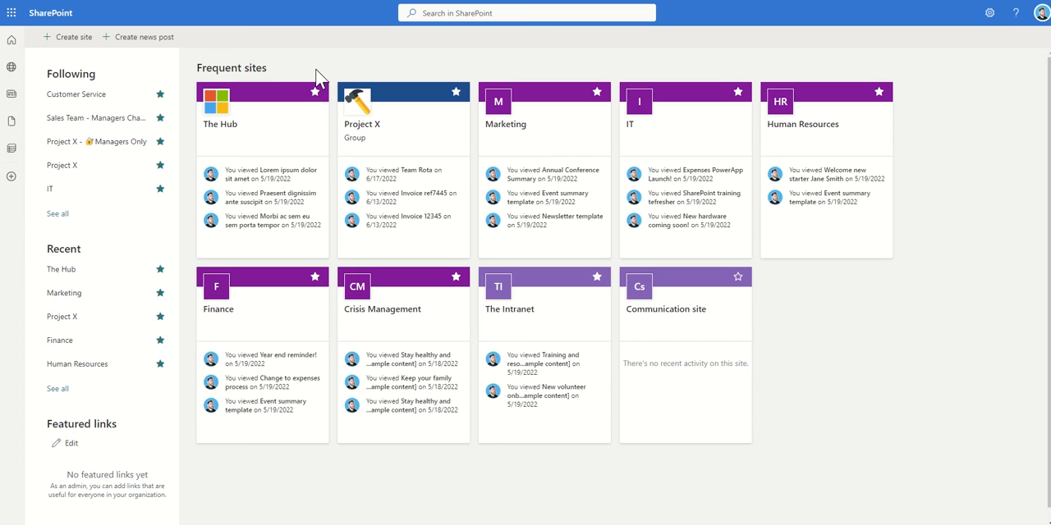
mouse_move(75, 94)
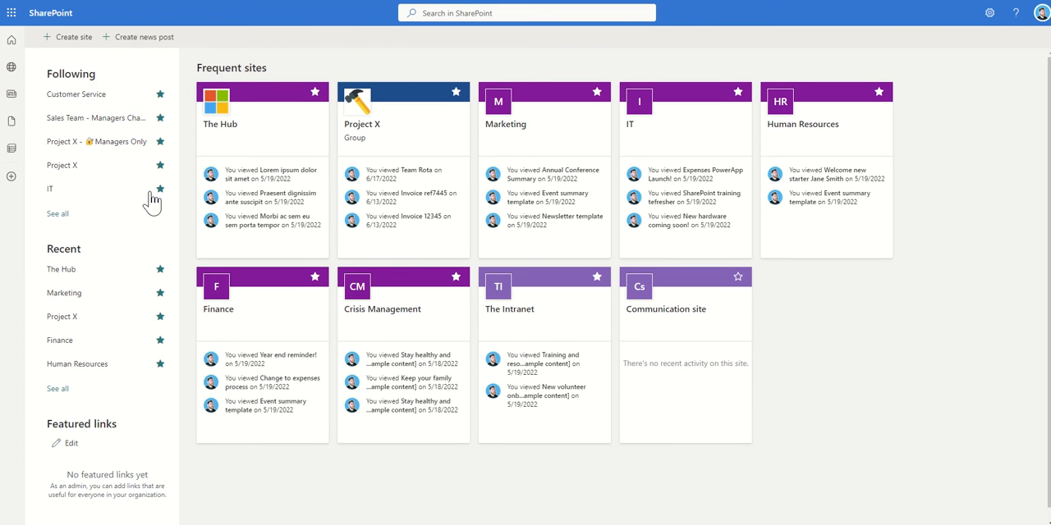
mouse_move(156, 105)
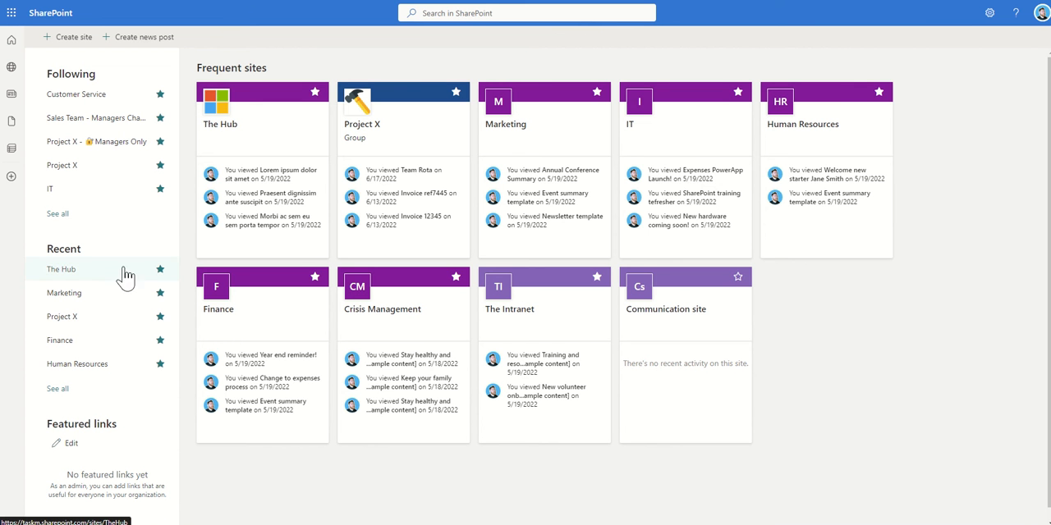
mouse_move(256, 128)
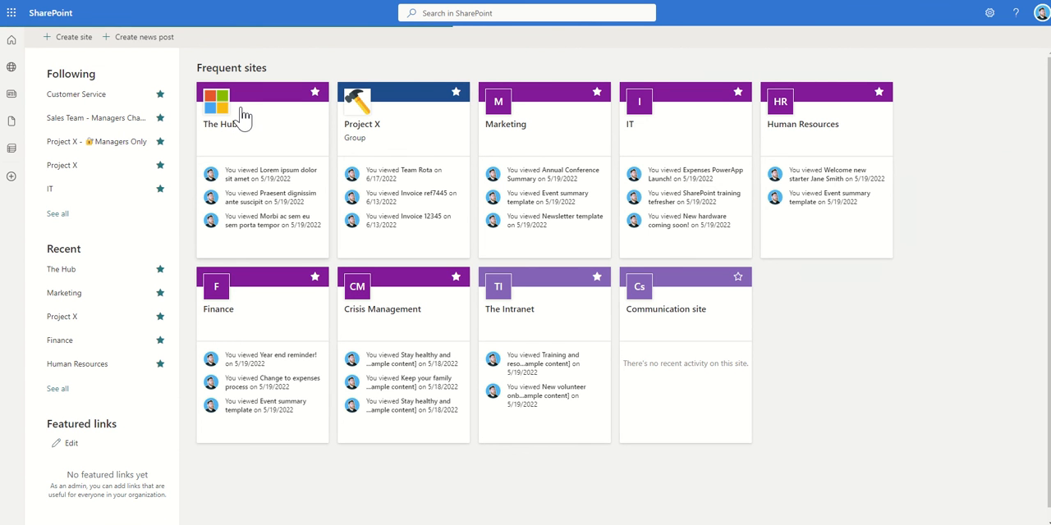
Step: Open The Hub site, flip through hero slides and show the Departments menu
click(218, 114)
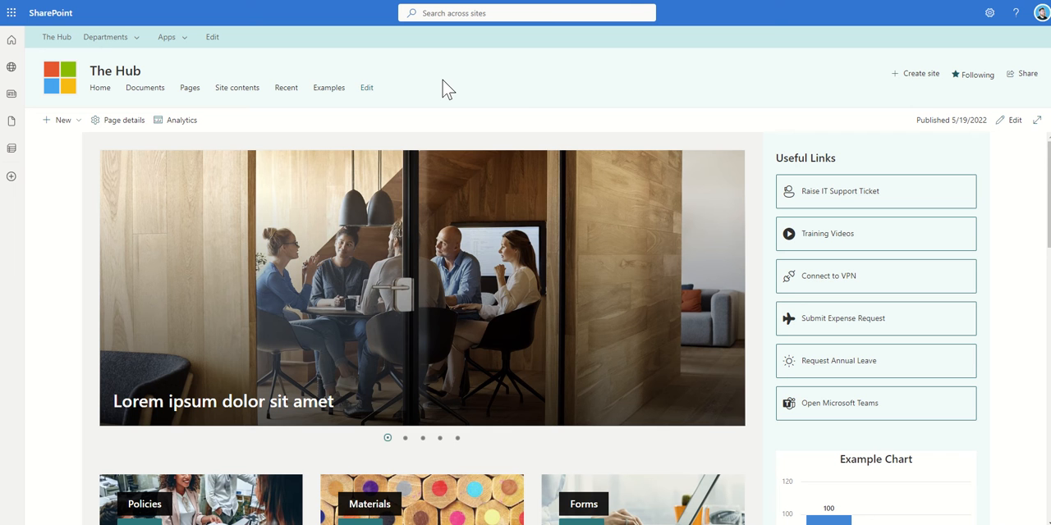
click(405, 437)
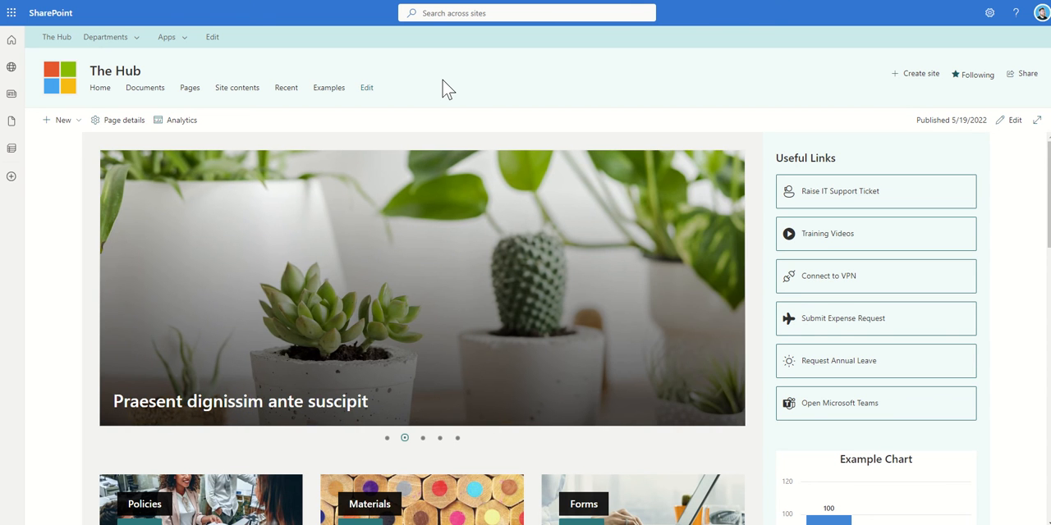
click(422, 437)
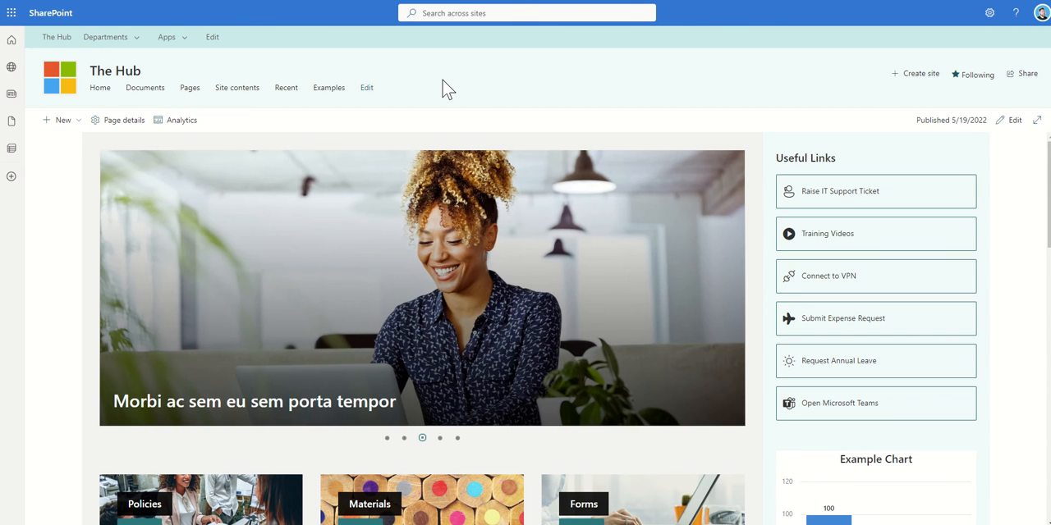
click(105, 37)
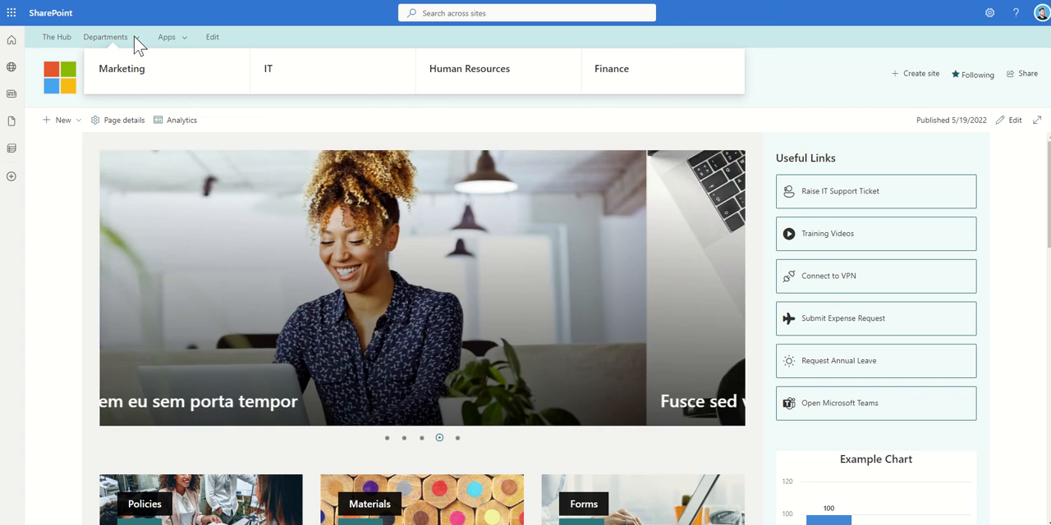
mouse_move(120, 74)
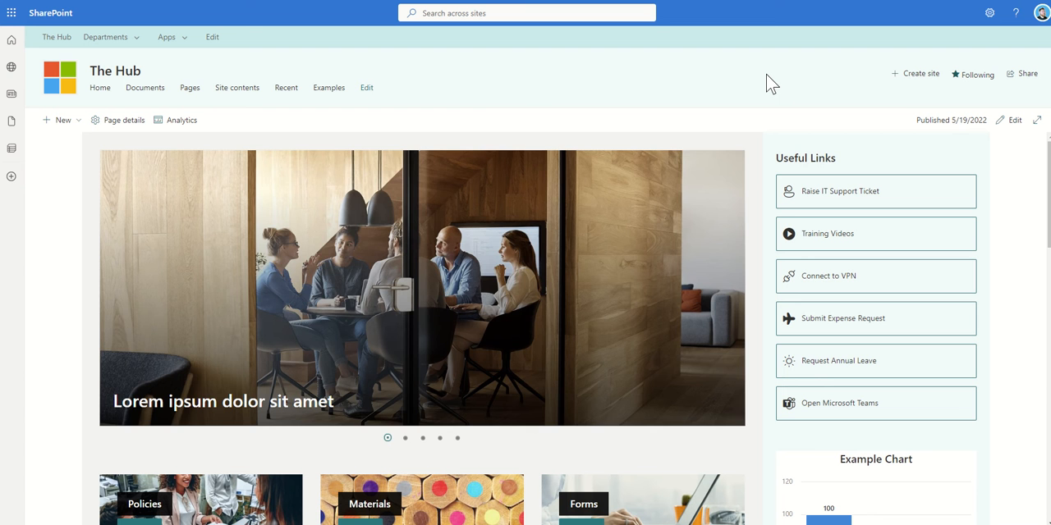
Step: Cycle through The Hub's hero carousel slides and revisit the Departments menu
click(404, 437)
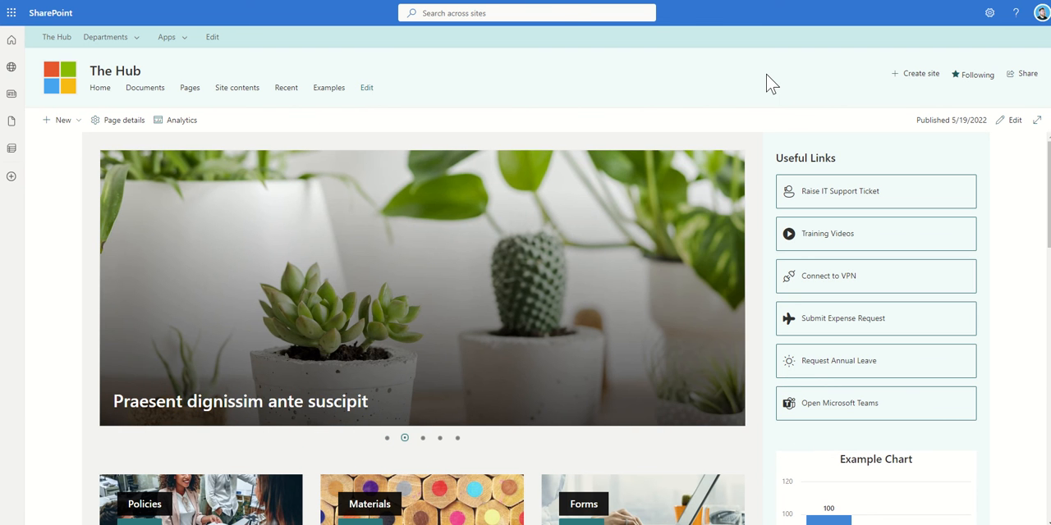
click(422, 438)
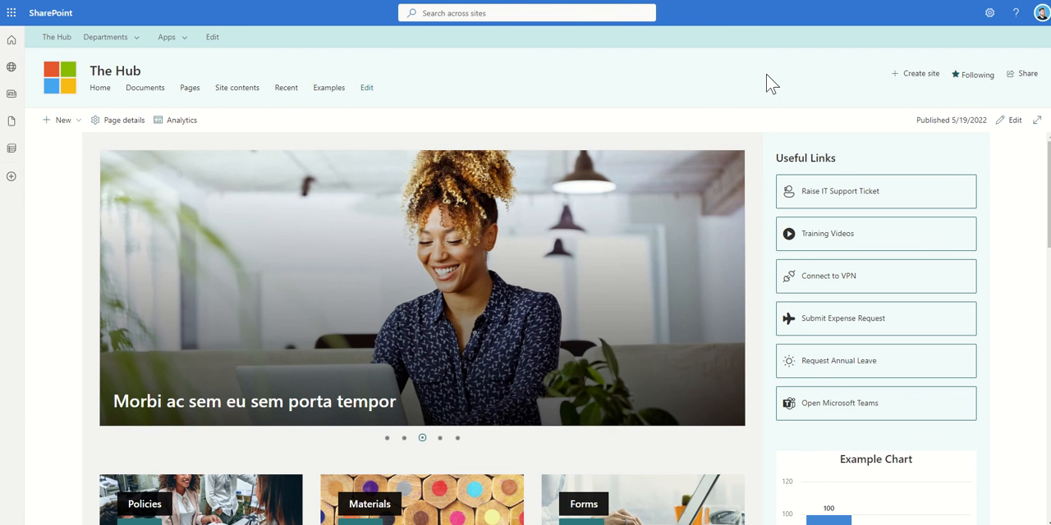
click(439, 438)
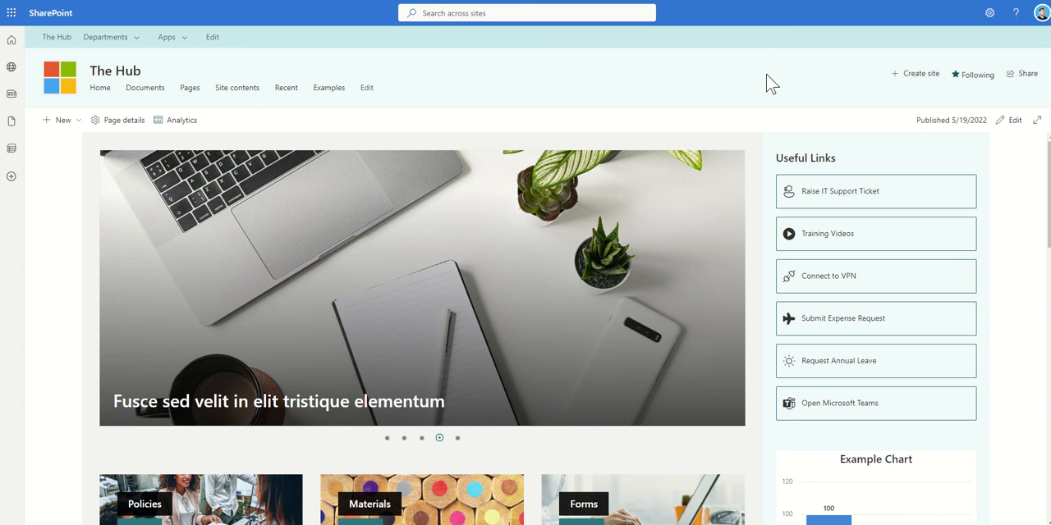
click(457, 437)
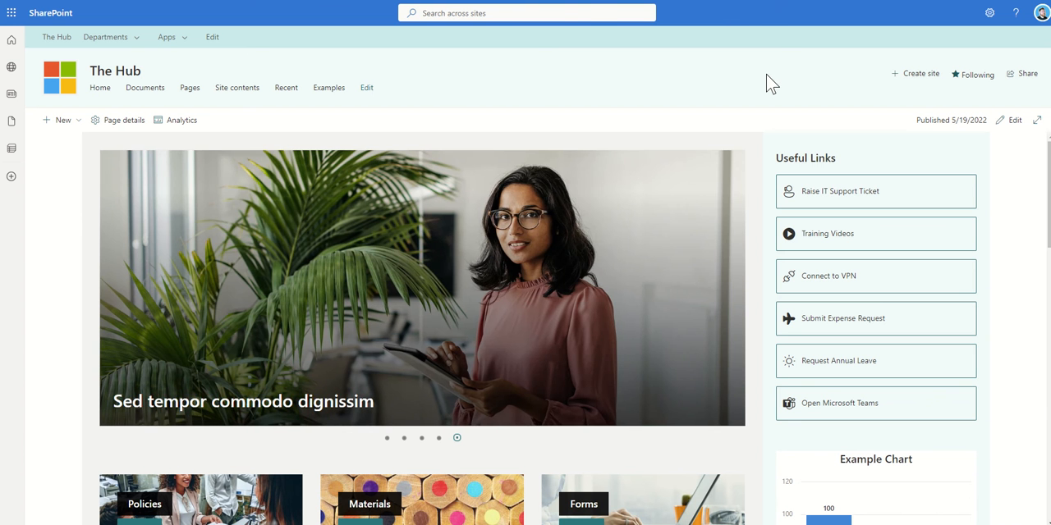
click(387, 437)
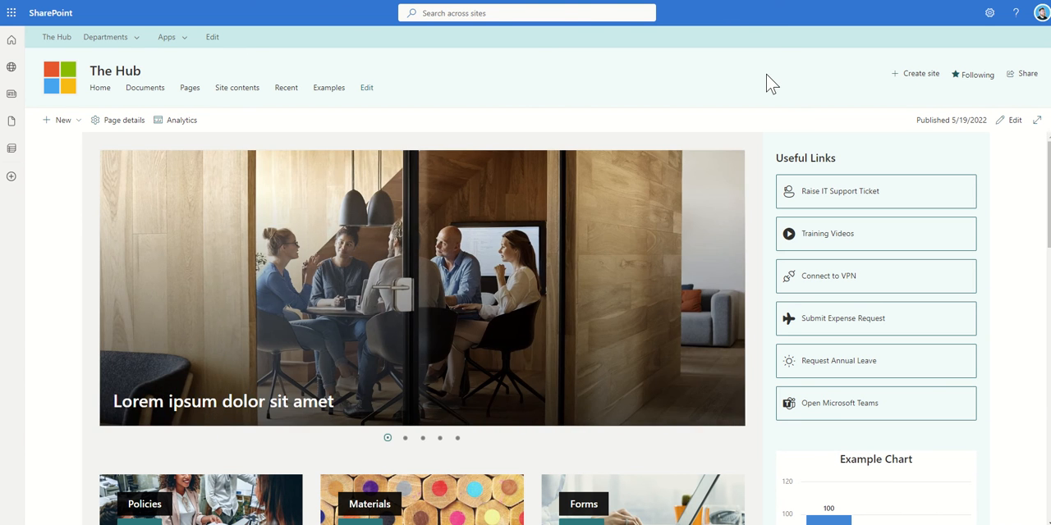
click(405, 437)
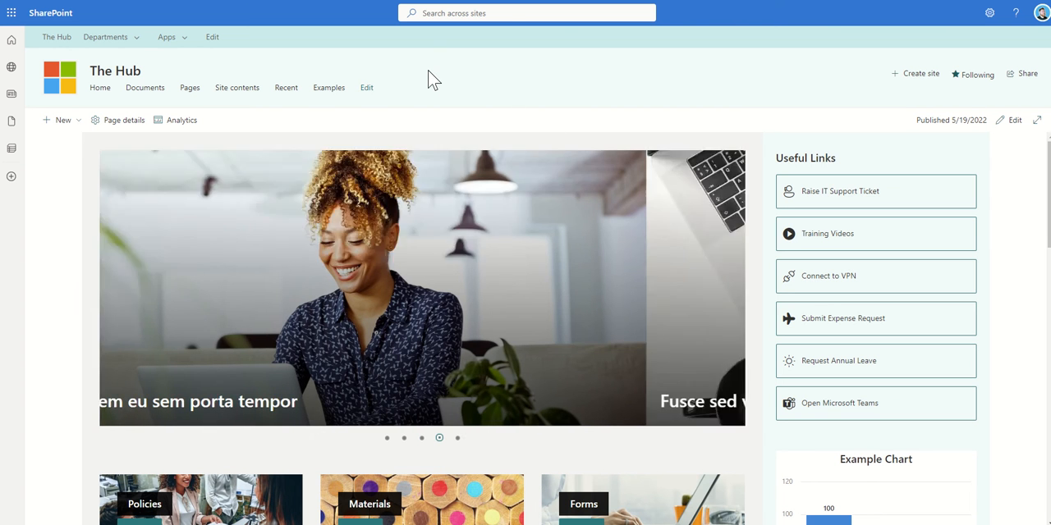
click(105, 37)
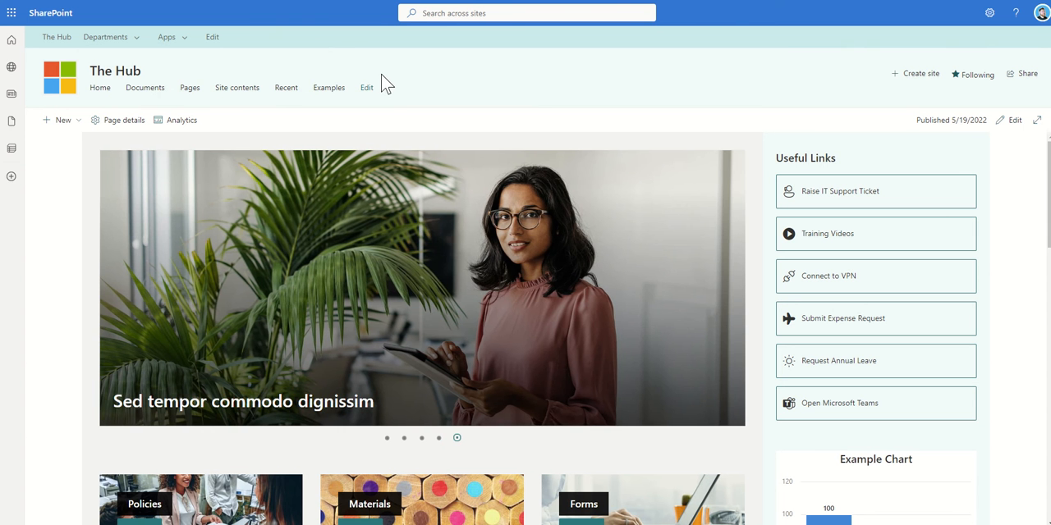
click(386, 437)
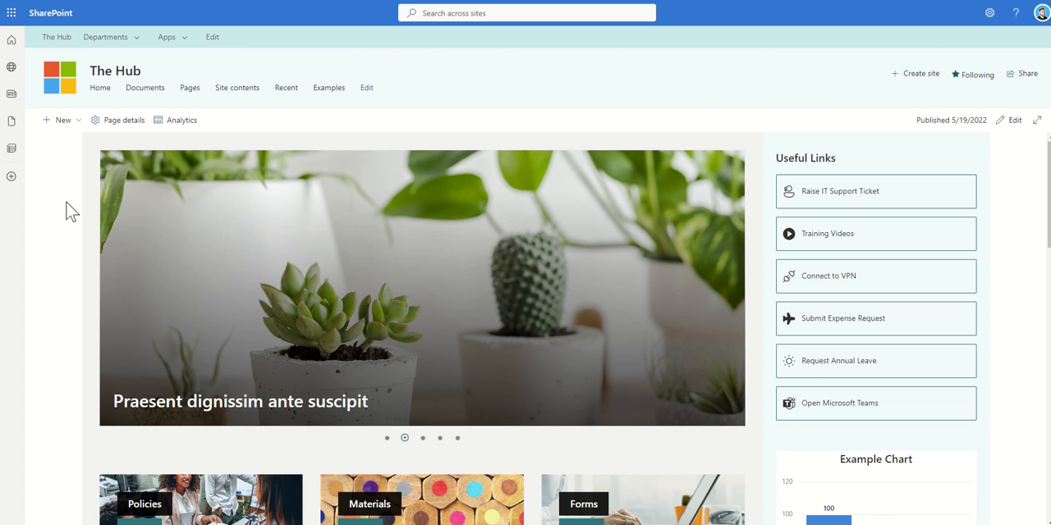
Step: Scroll down past mission, news, events, charts and tweets, then back toward the top
scroll(down, 3)
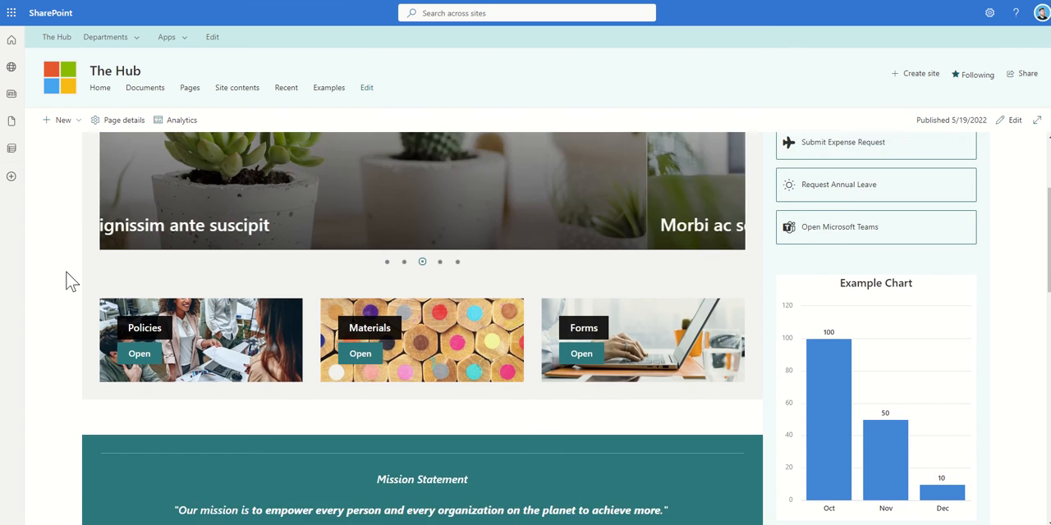
scroll(down, 3)
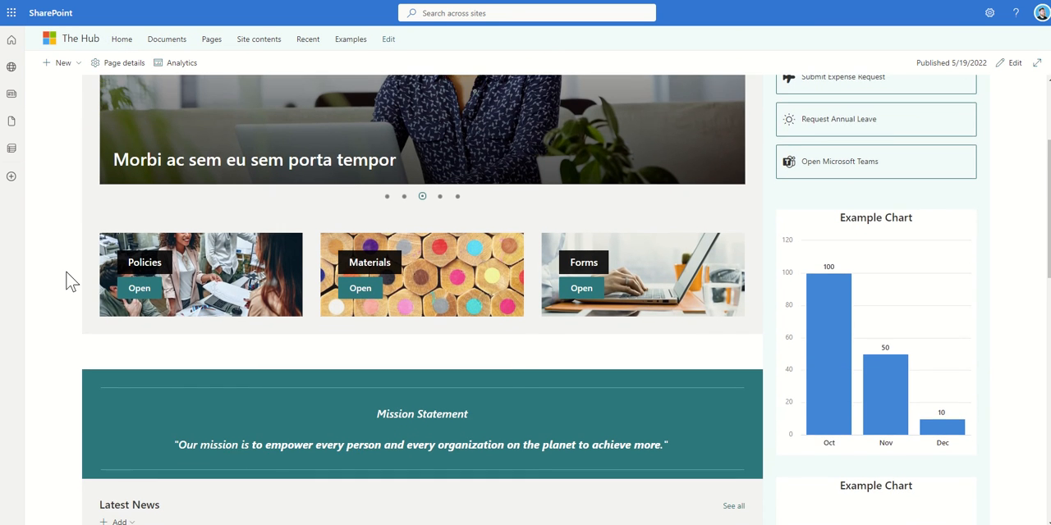
scroll(down, 3)
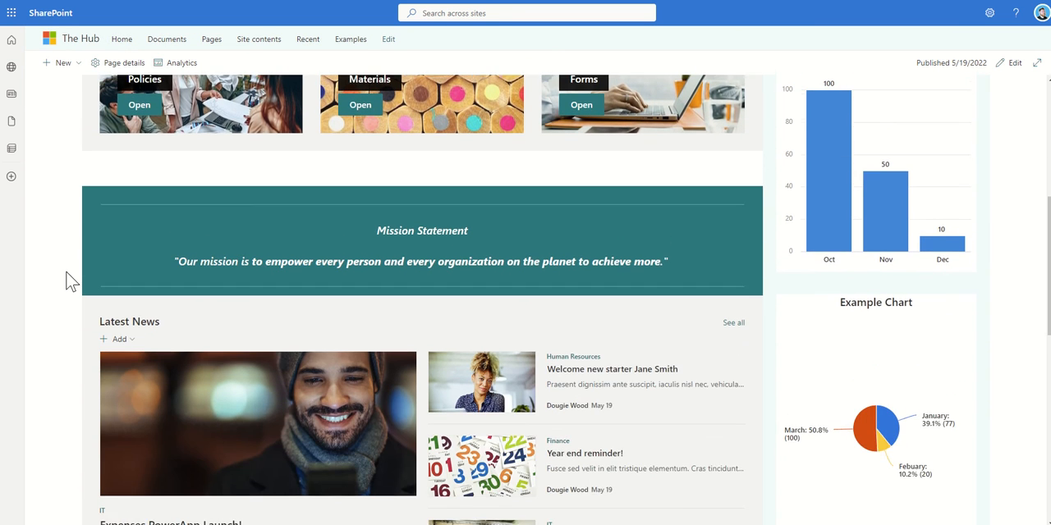
scroll(down, 3)
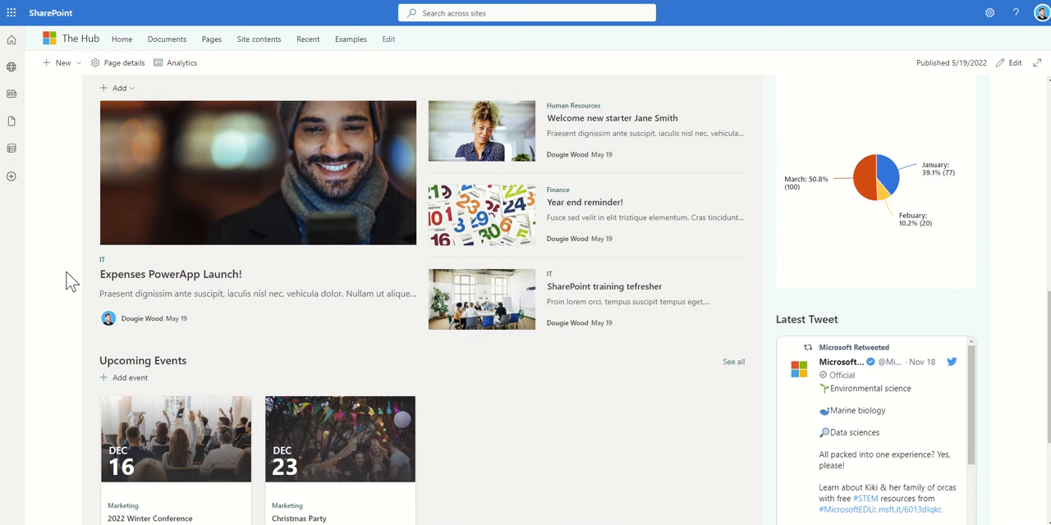
scroll(down, 3)
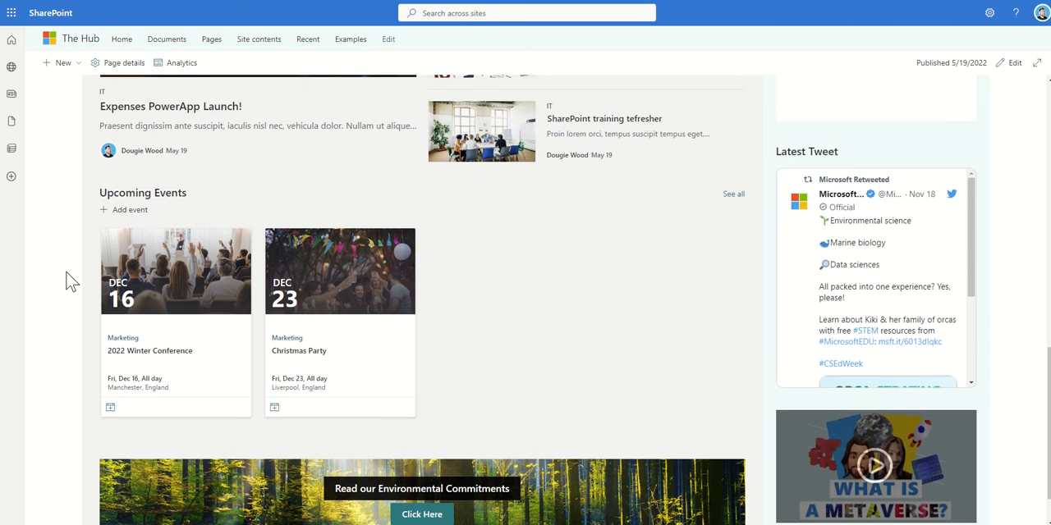
scroll(down, 3)
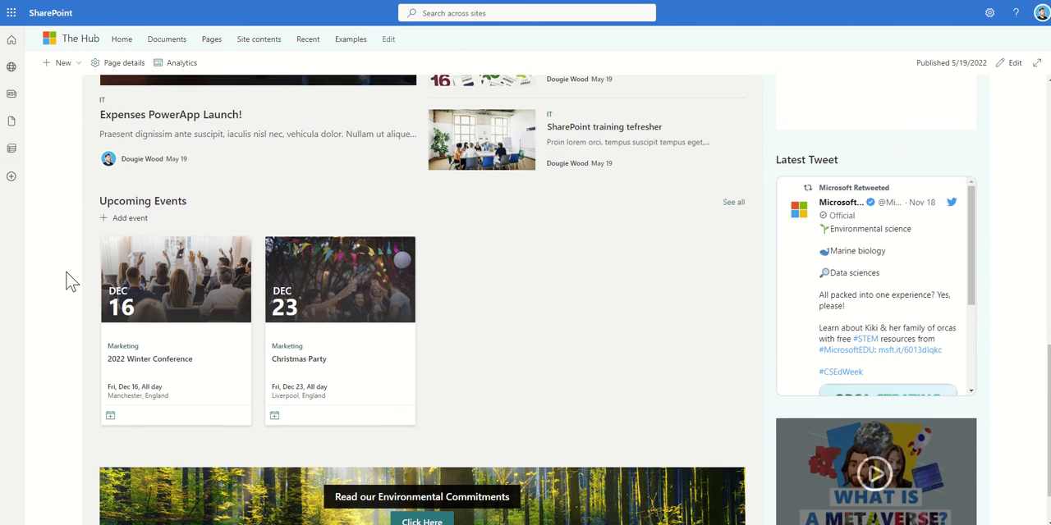
scroll(up, 3)
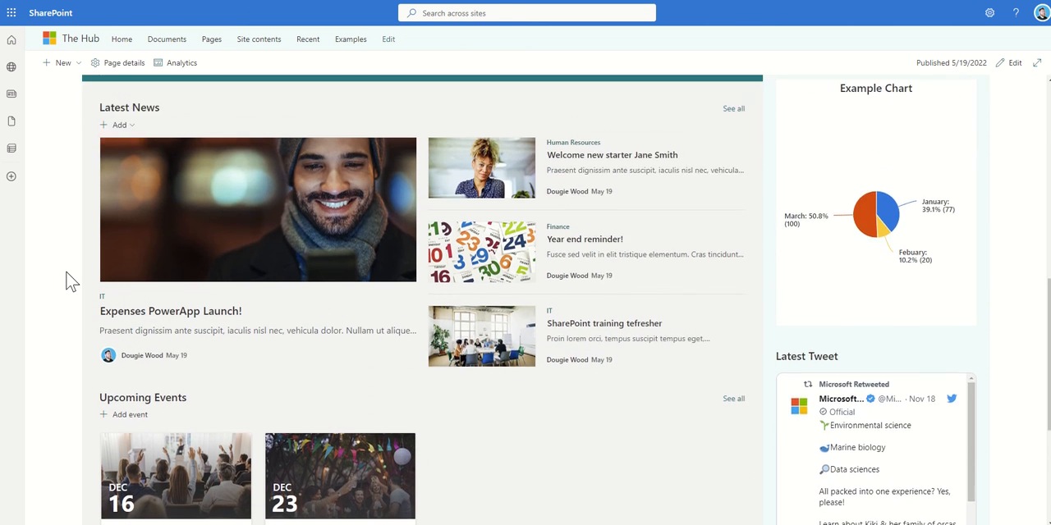
scroll(up, 3)
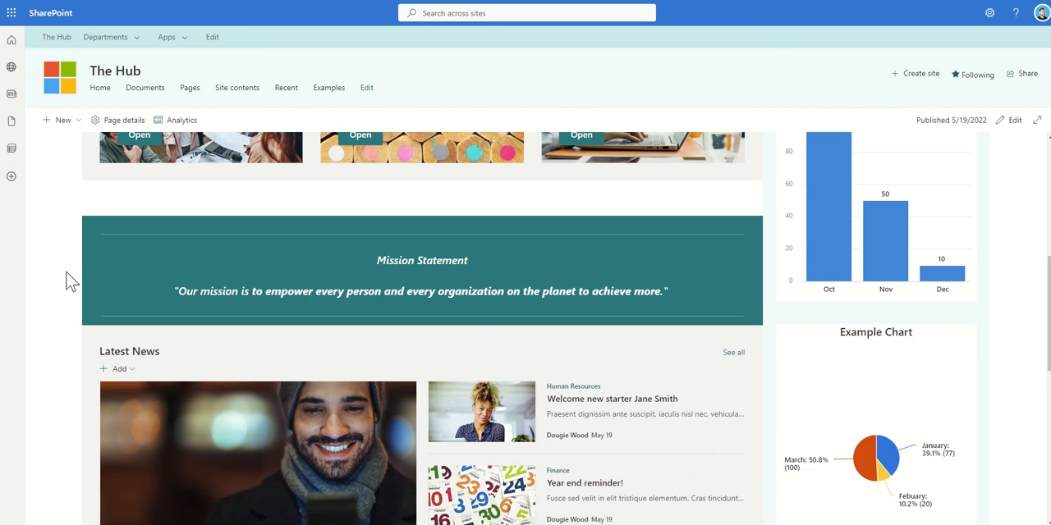
scroll(up, 3)
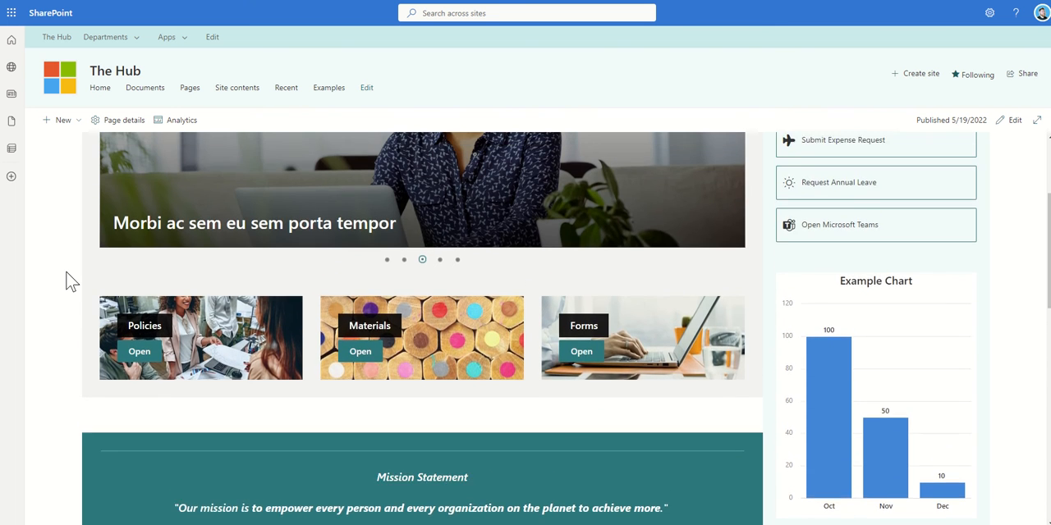
scroll(up, 3)
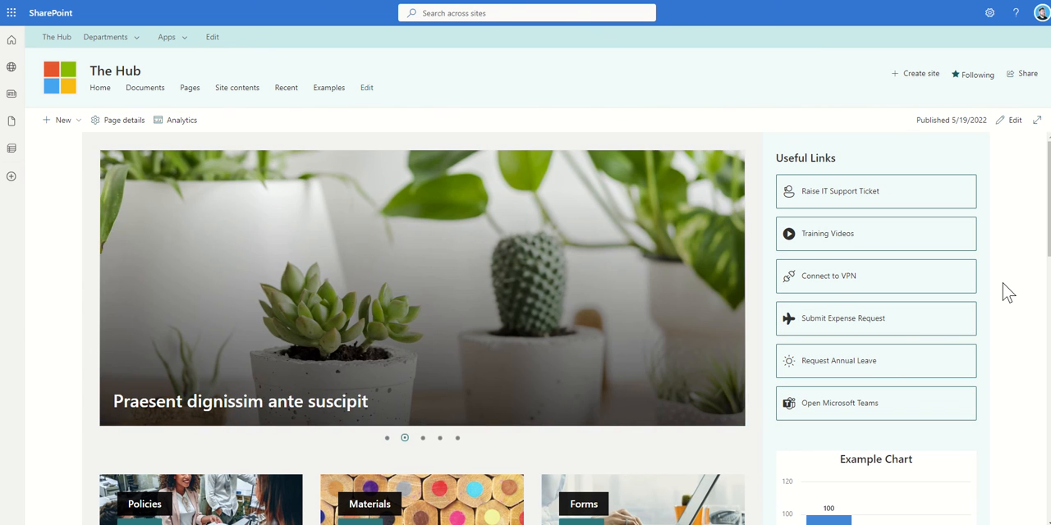
Step: Step through The Hub's hero carousel slides using the slide indicators
click(422, 437)
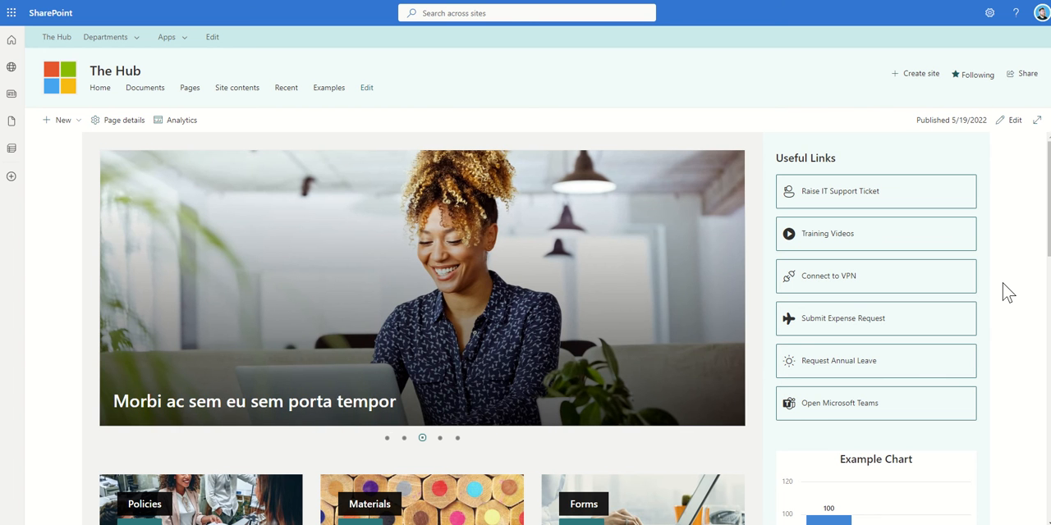
click(439, 437)
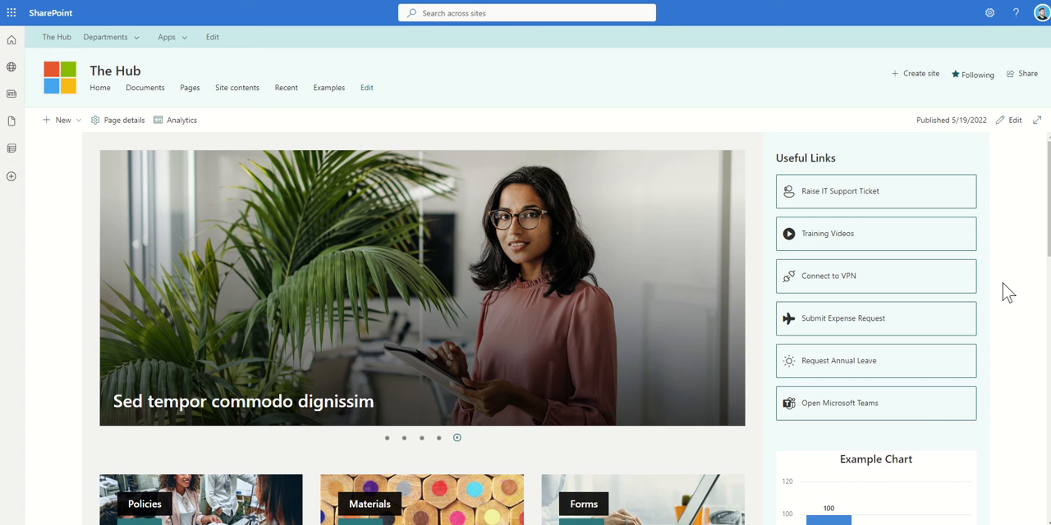
click(386, 438)
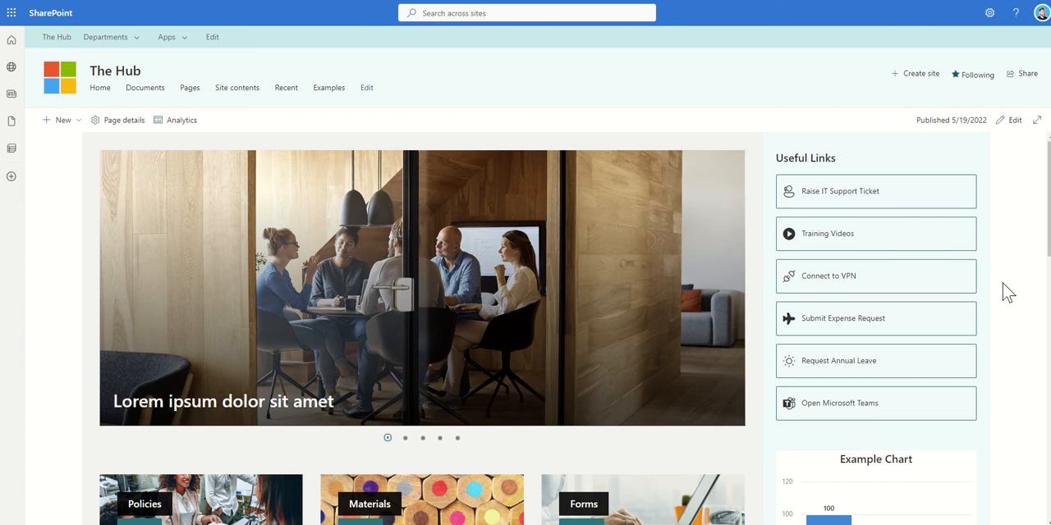
click(405, 437)
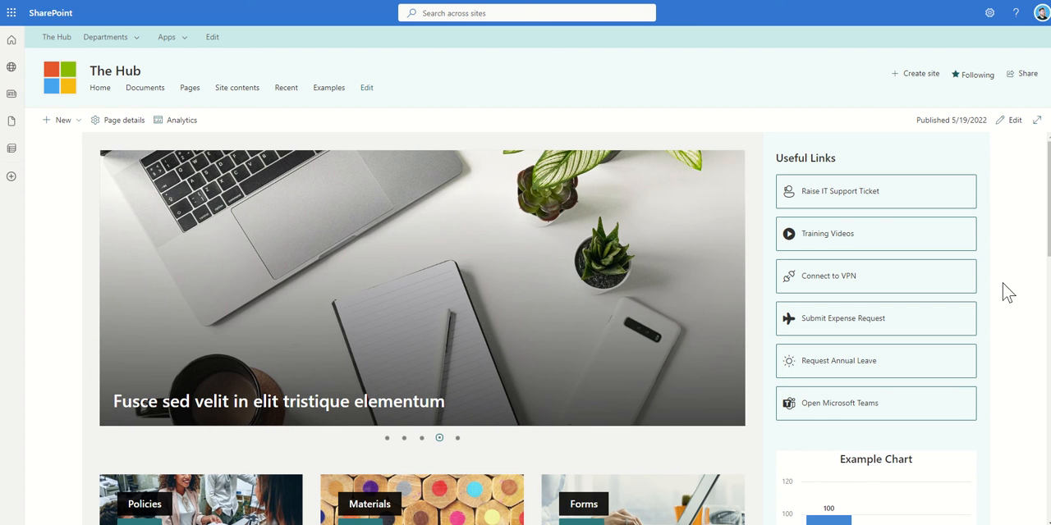
click(458, 437)
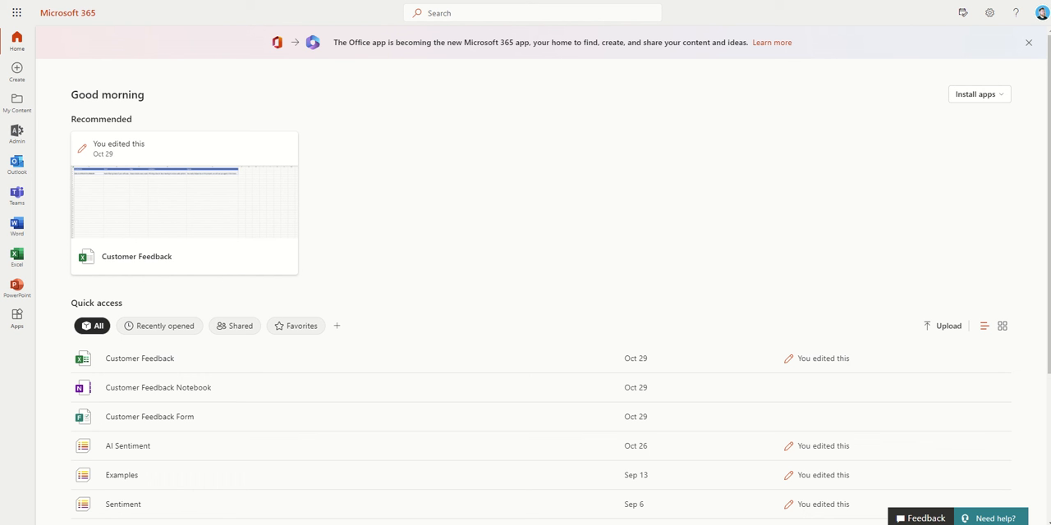
mouse_move(555, 109)
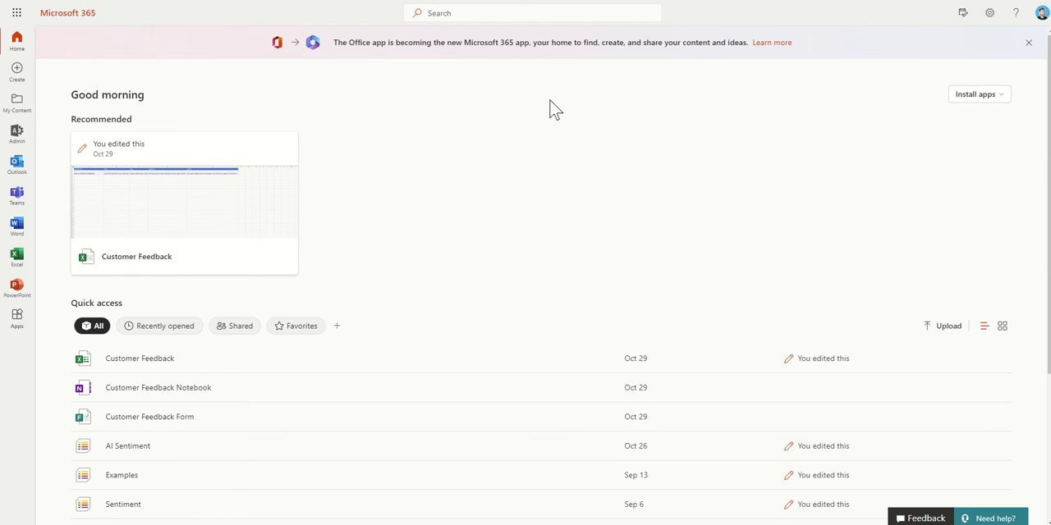
Step: Search 'onedr' to open OneDrive, then open and close the + New dropdown
click(532, 12)
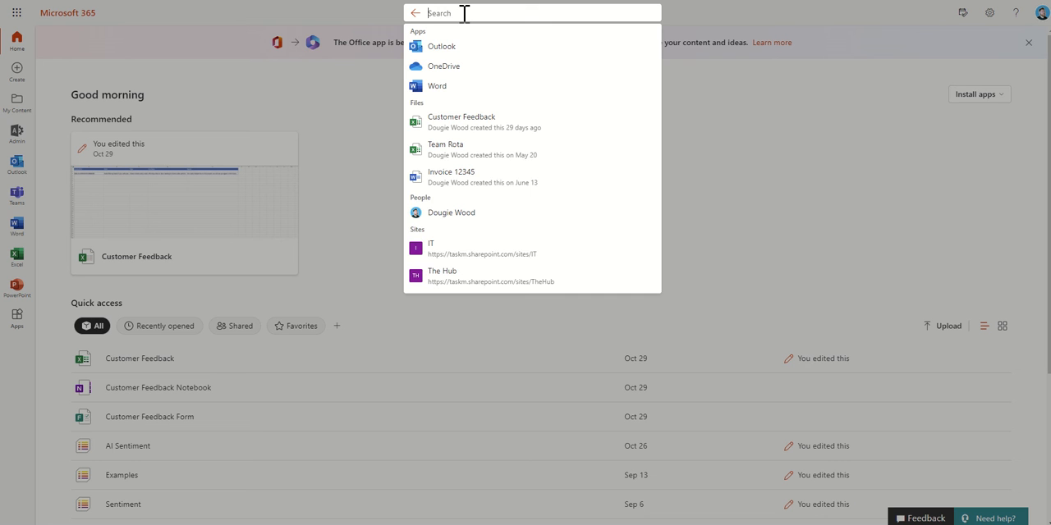
text(onedr)
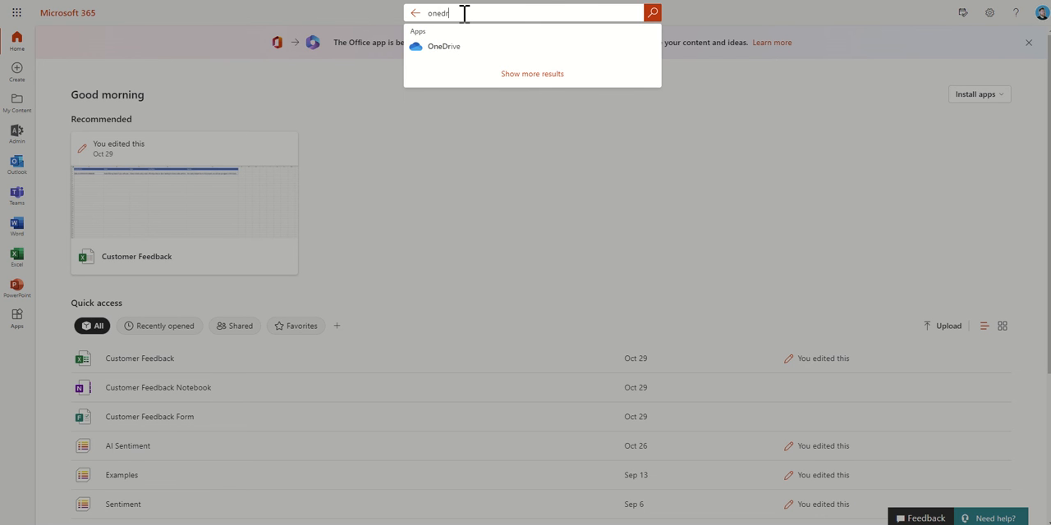
click(443, 46)
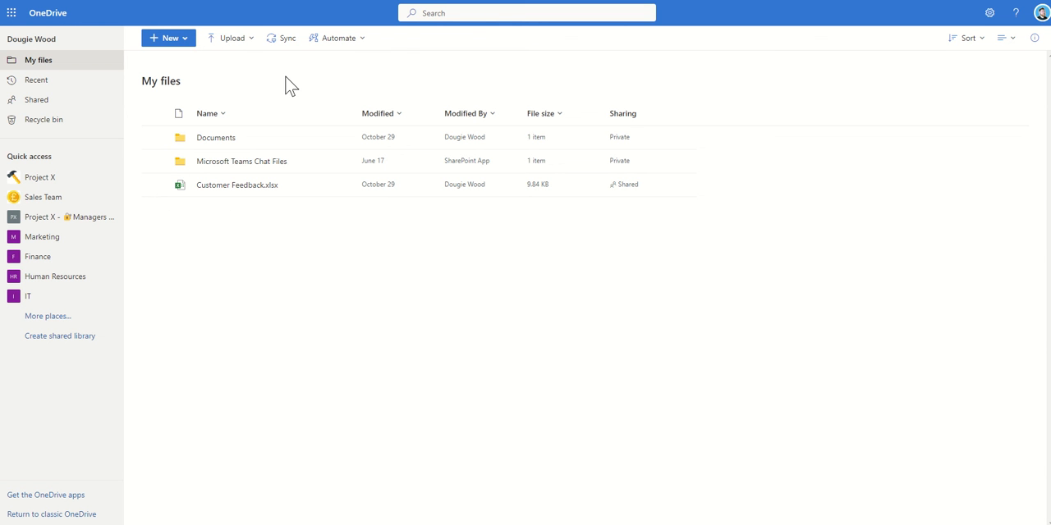
click(168, 37)
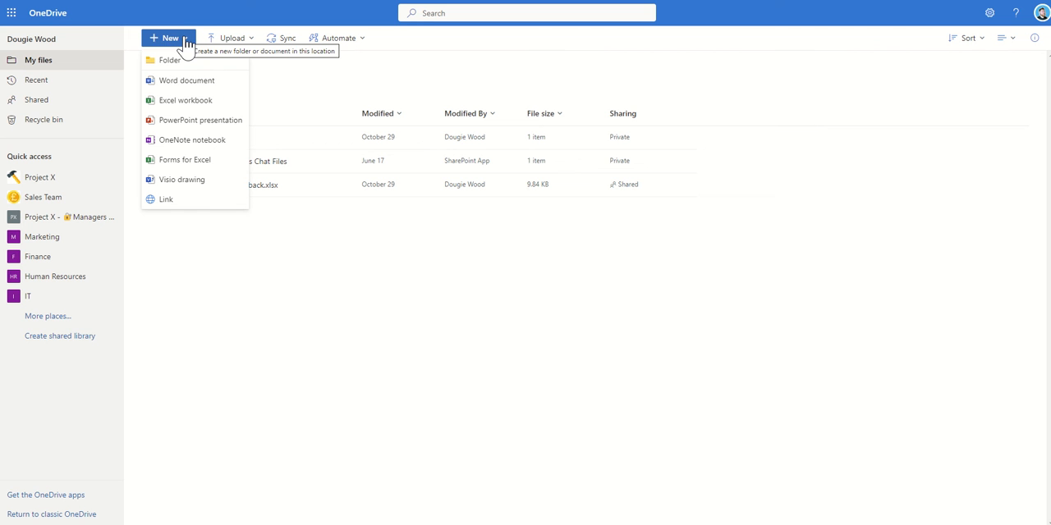
click(232, 38)
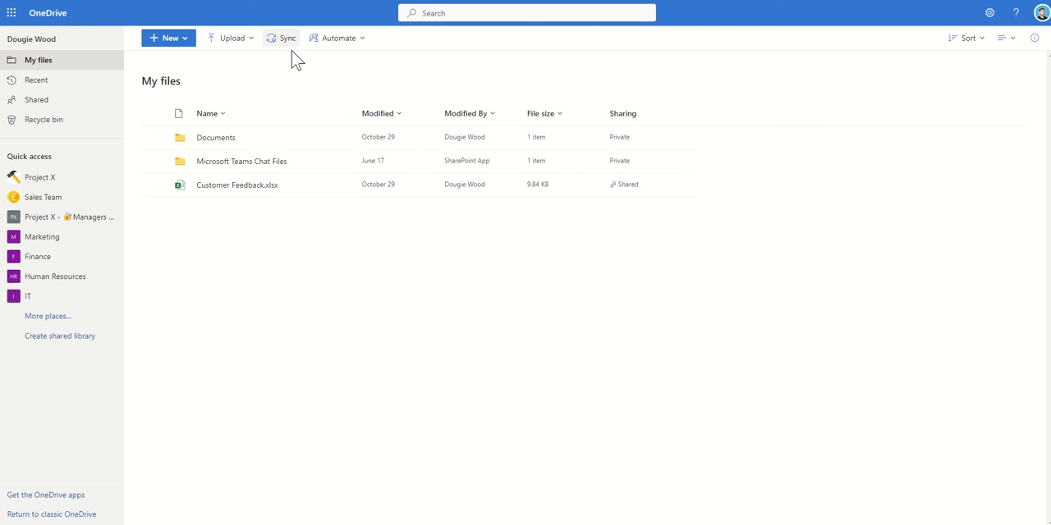
mouse_move(303, 74)
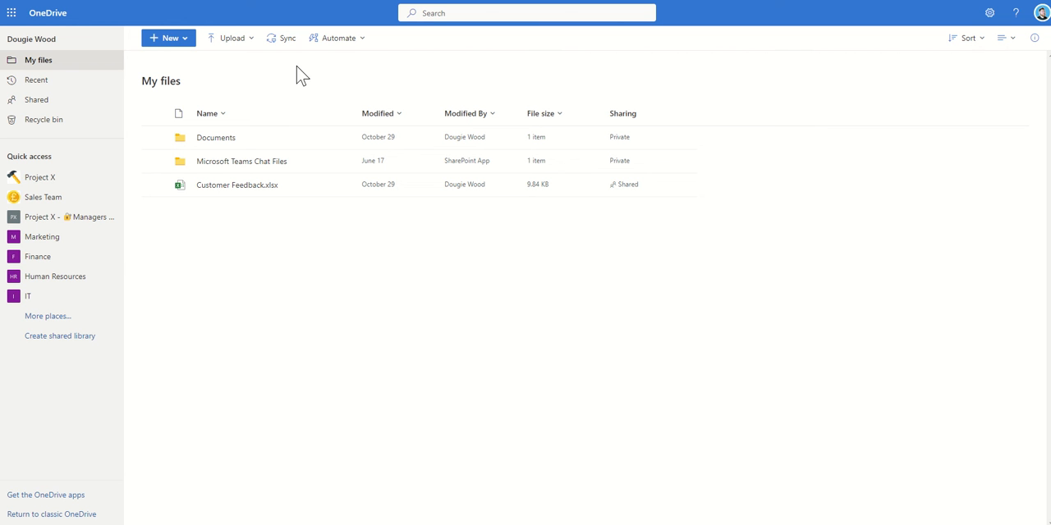
mouse_move(291, 62)
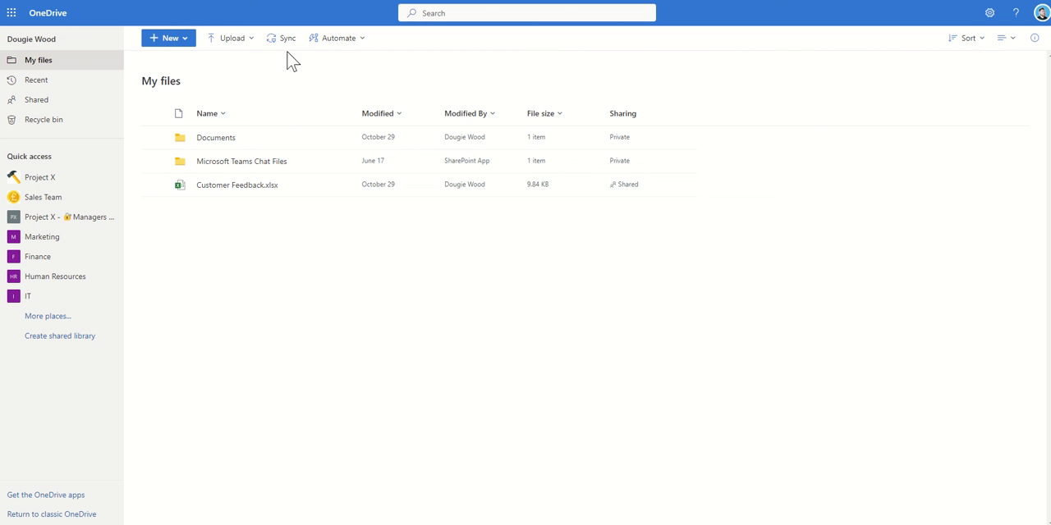
mouse_move(290, 95)
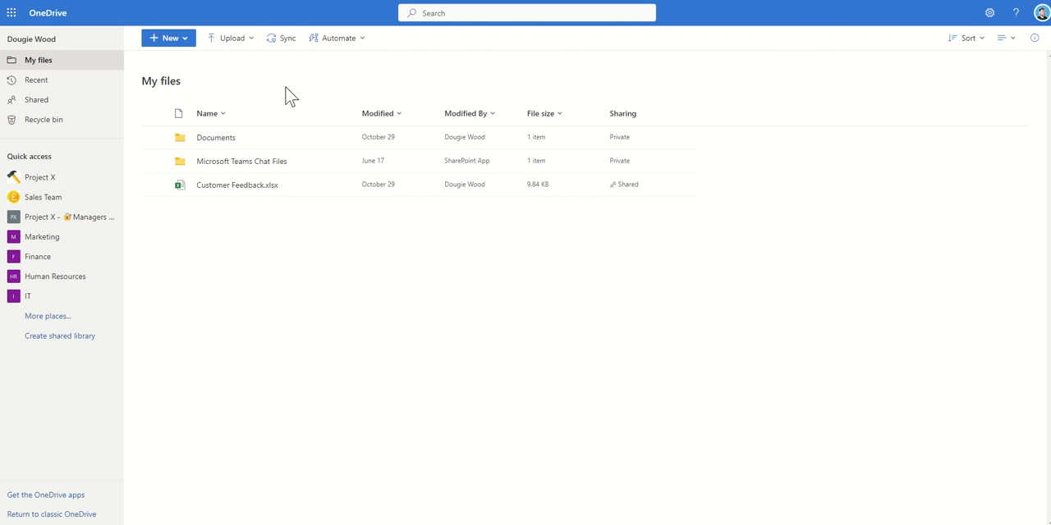
mouse_move(296, 285)
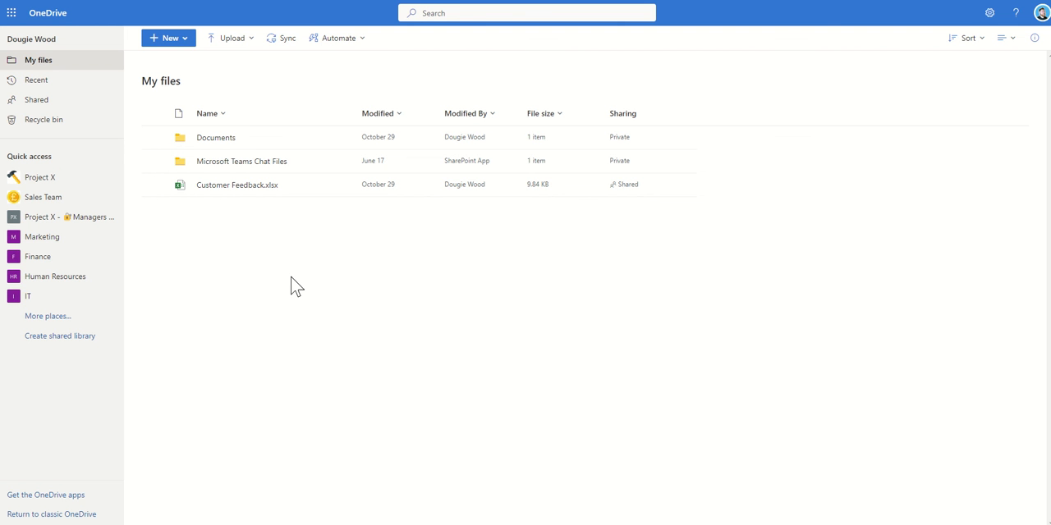
mouse_move(242, 285)
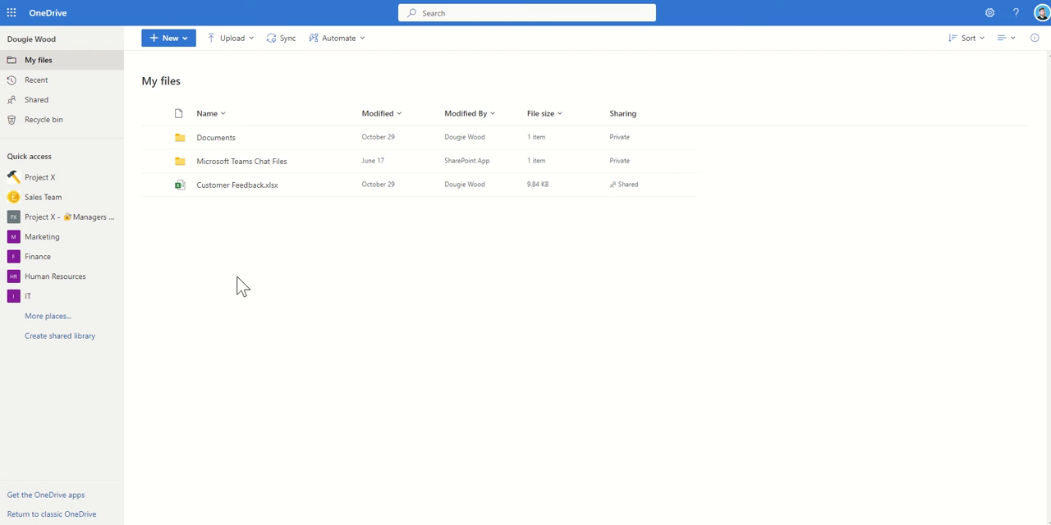
mouse_move(281, 252)
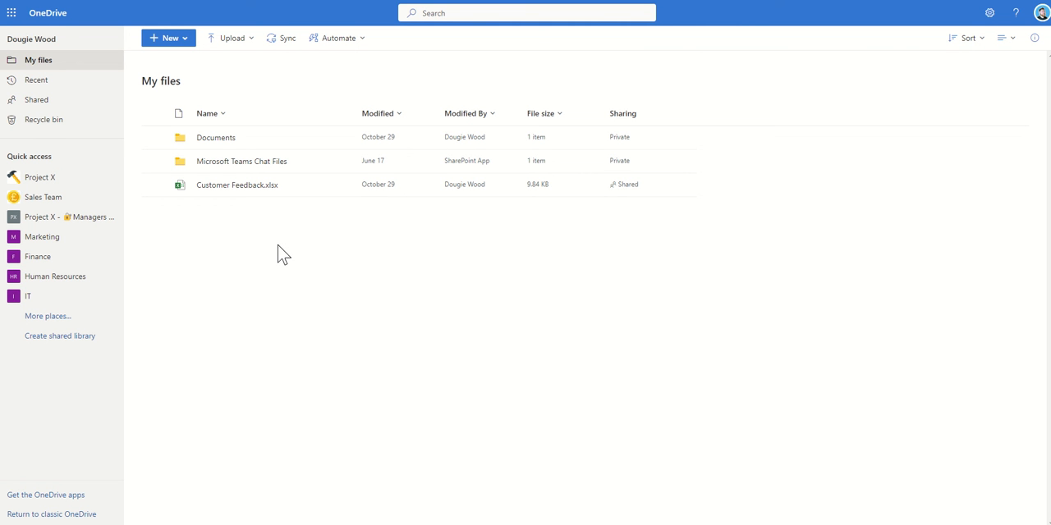
Step: Switch OneDrive to Recent, listing Customer Feedback, Team Rota and two invoices
click(36, 79)
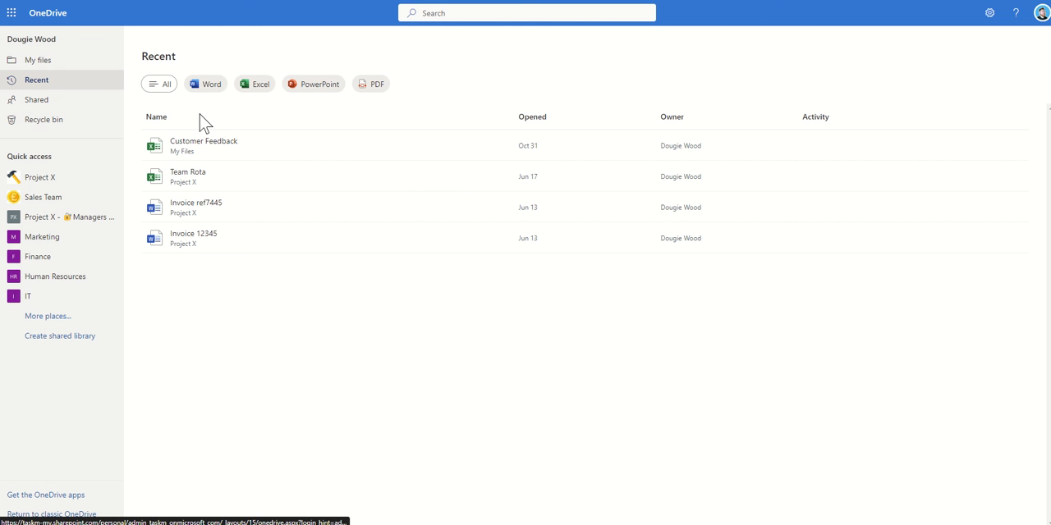
mouse_move(371, 330)
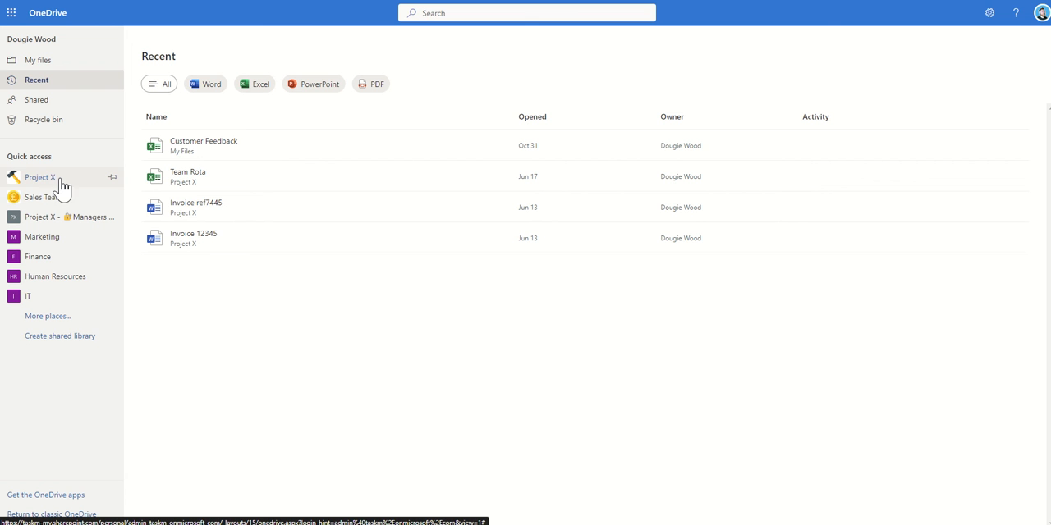
mouse_move(40, 177)
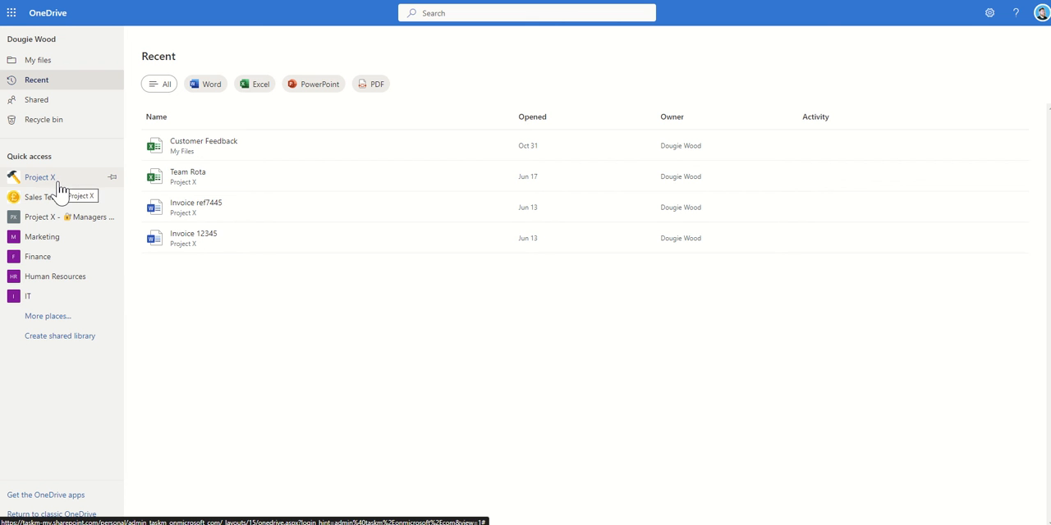
mouse_move(41, 236)
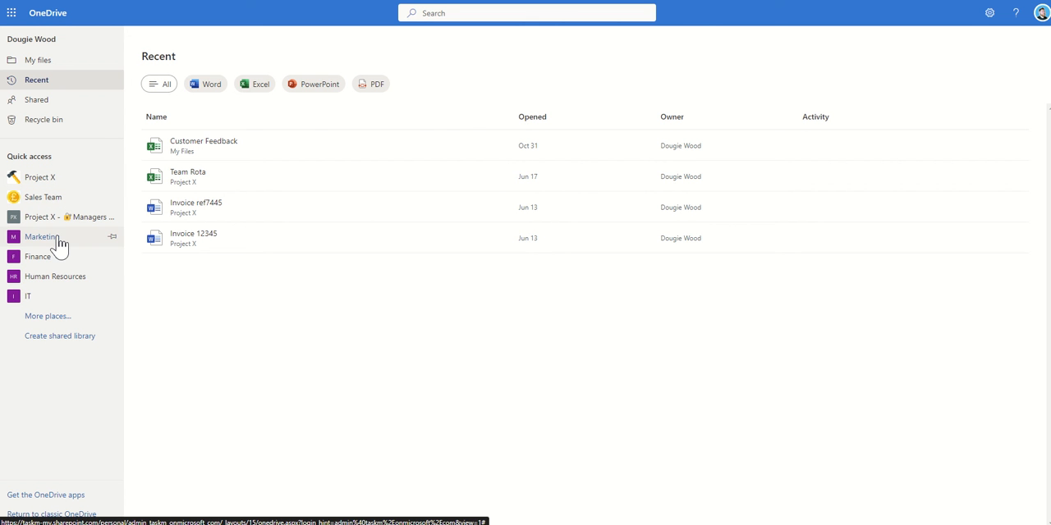
mouse_move(154, 300)
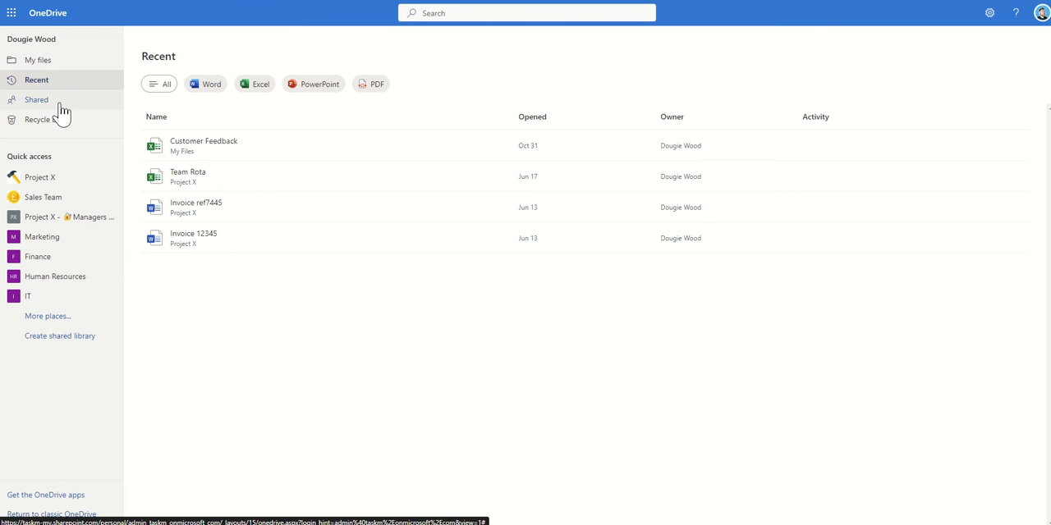
Step: View the empty Shared with you list, then switch to Shared by you
click(36, 99)
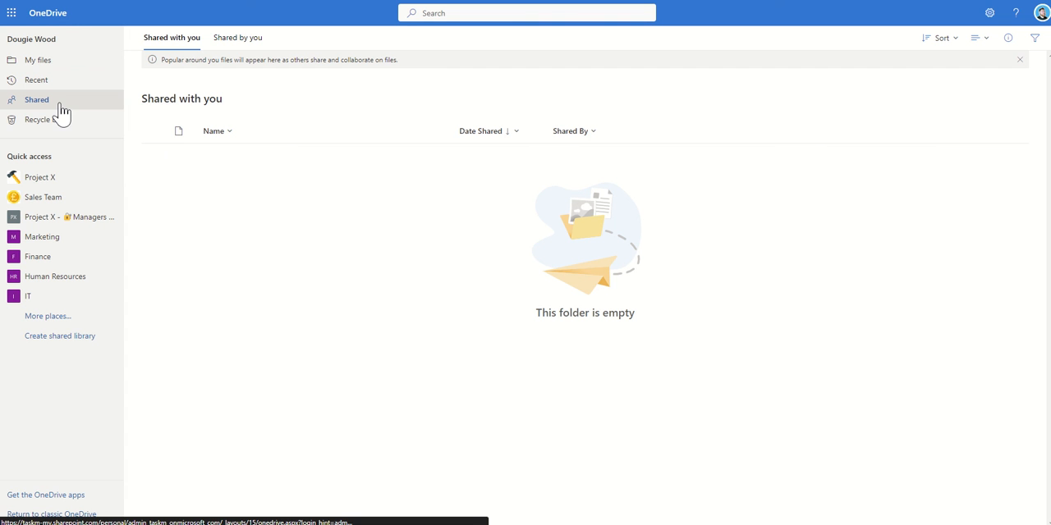
mouse_move(135, 91)
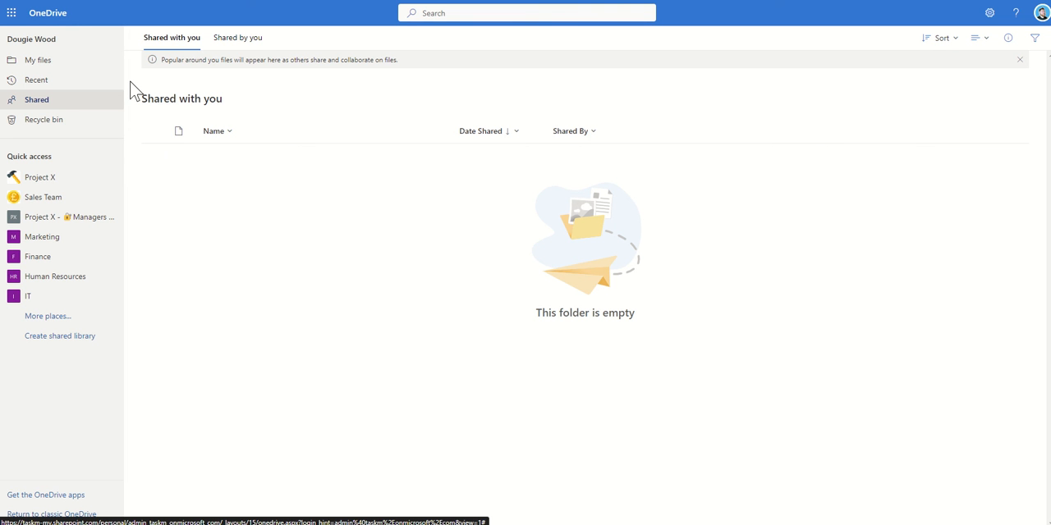
mouse_move(190, 201)
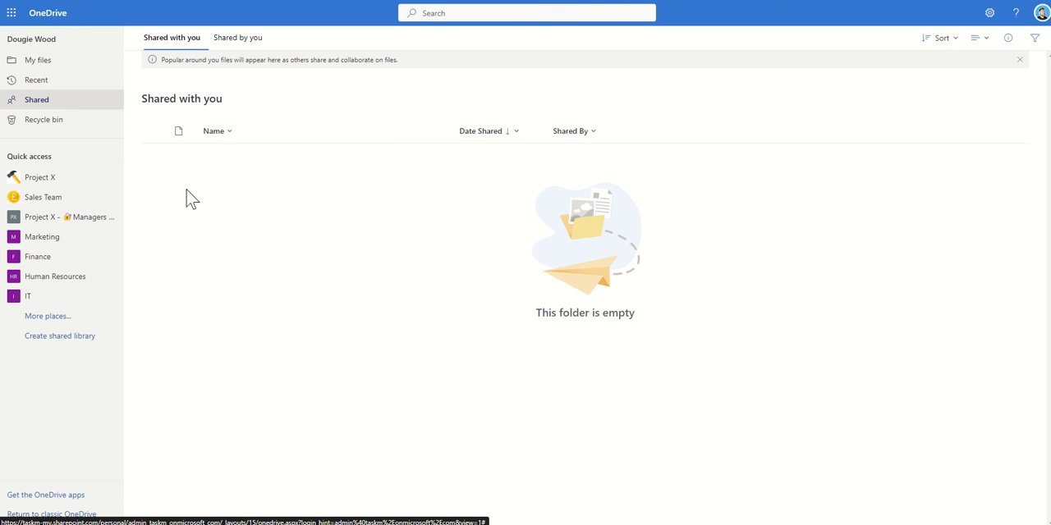
mouse_move(639, 339)
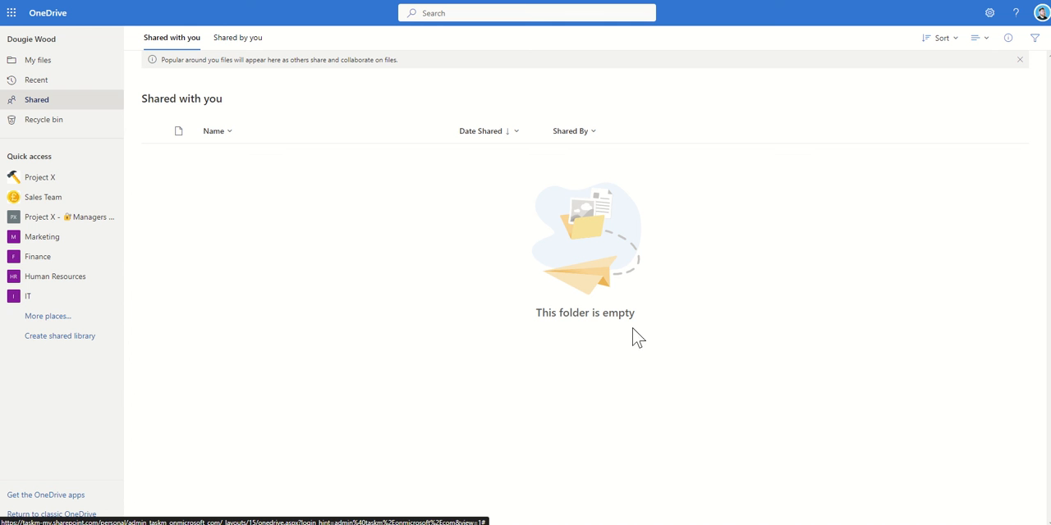
mouse_move(466, 344)
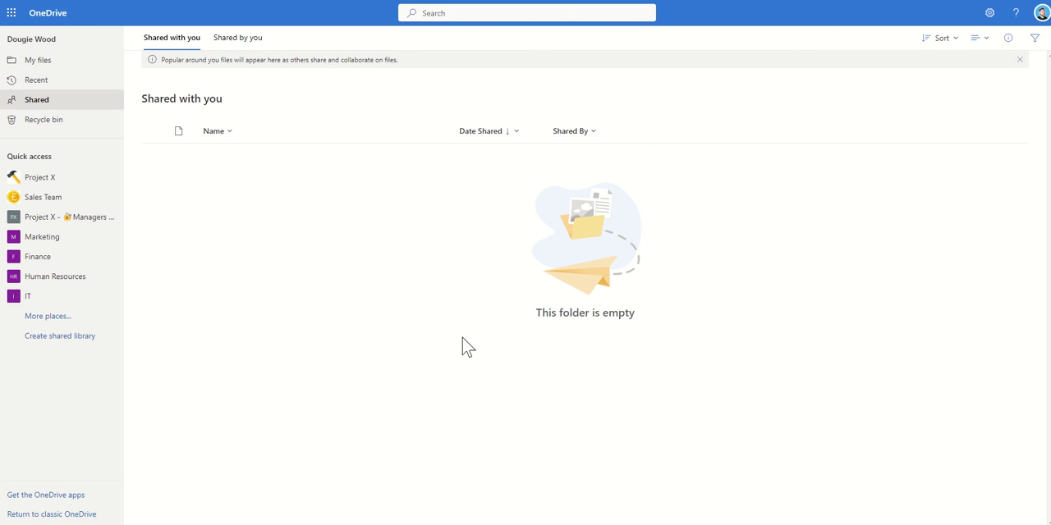
mouse_move(419, 196)
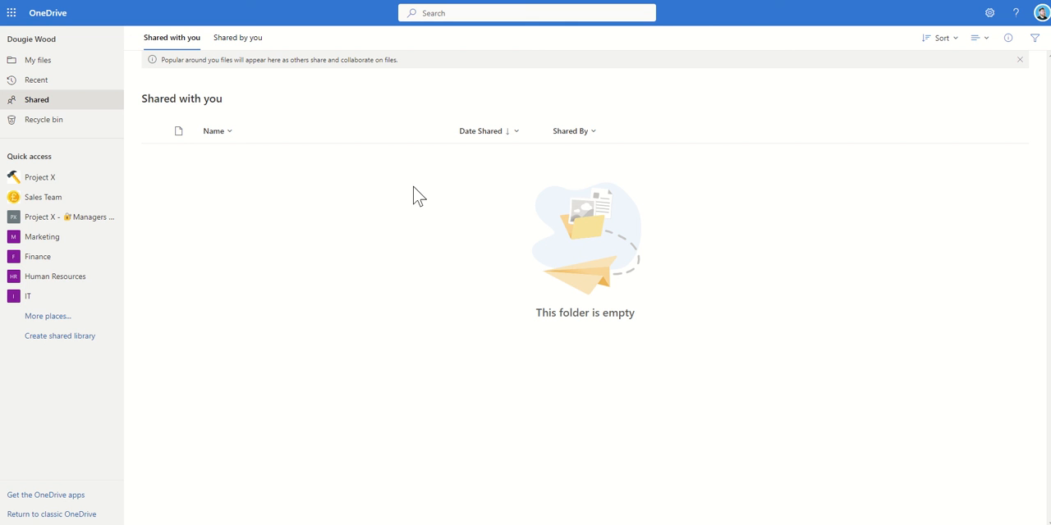
mouse_move(156, 181)
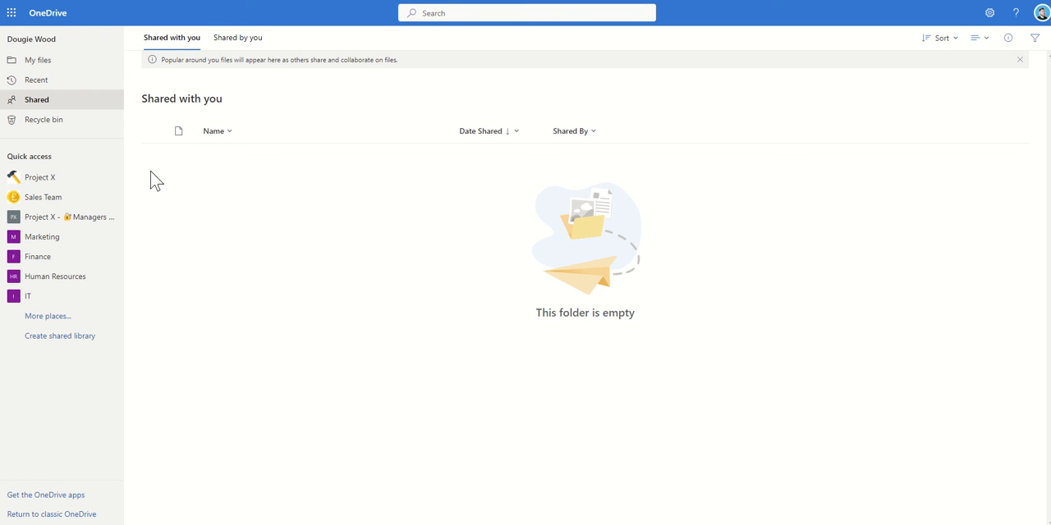
click(237, 37)
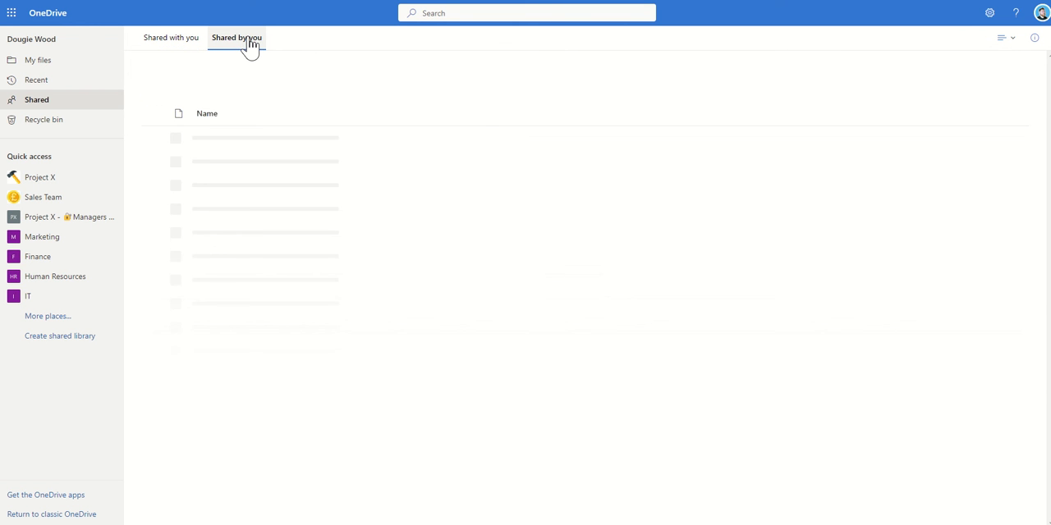
Step: Show the Shared by you list with Customer Feedback.xlsx and a Message center email
click(236, 38)
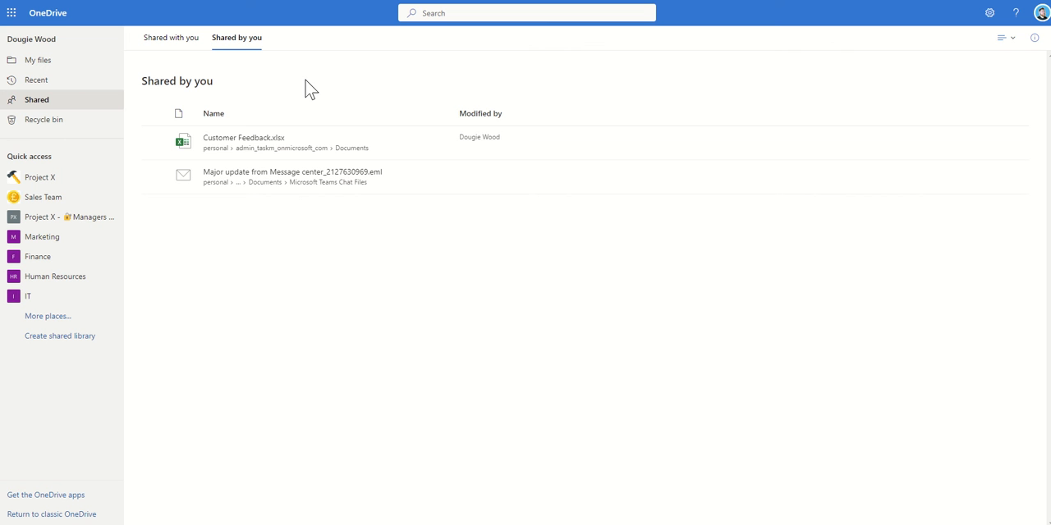
mouse_move(492, 136)
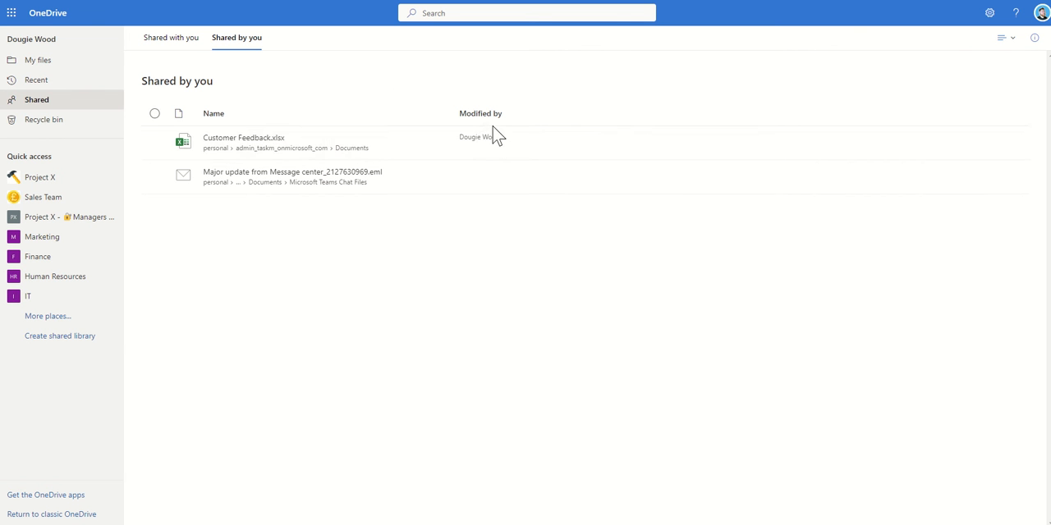
mouse_move(357, 123)
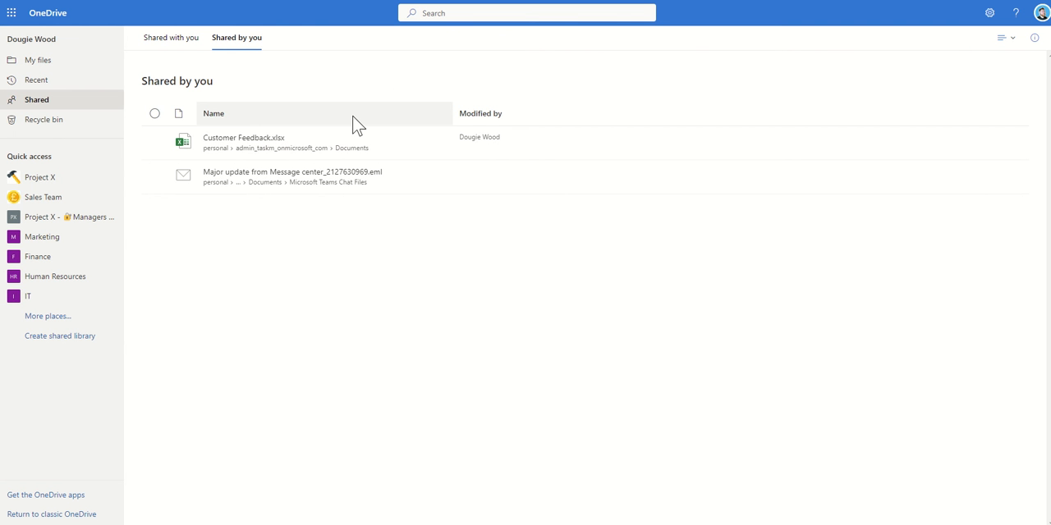
mouse_move(376, 74)
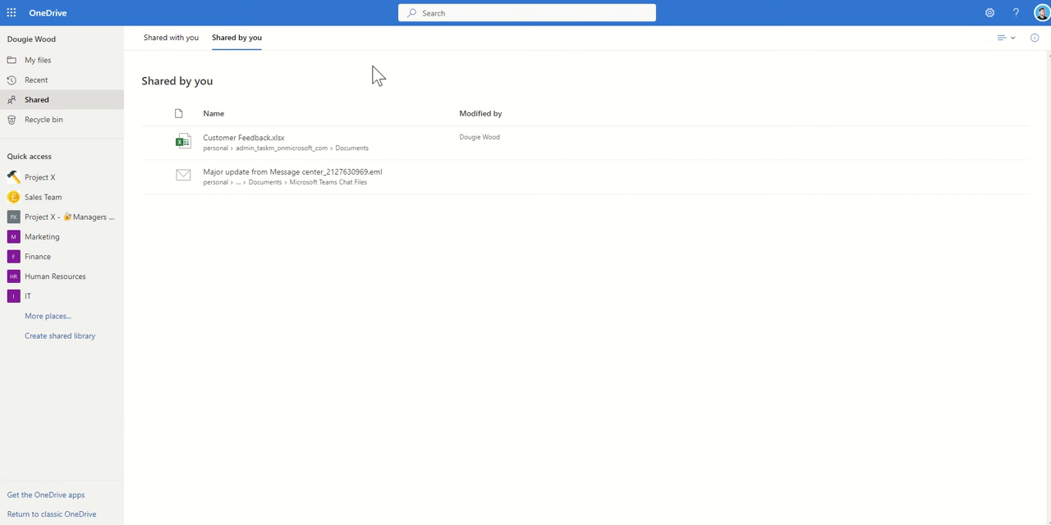
mouse_move(321, 106)
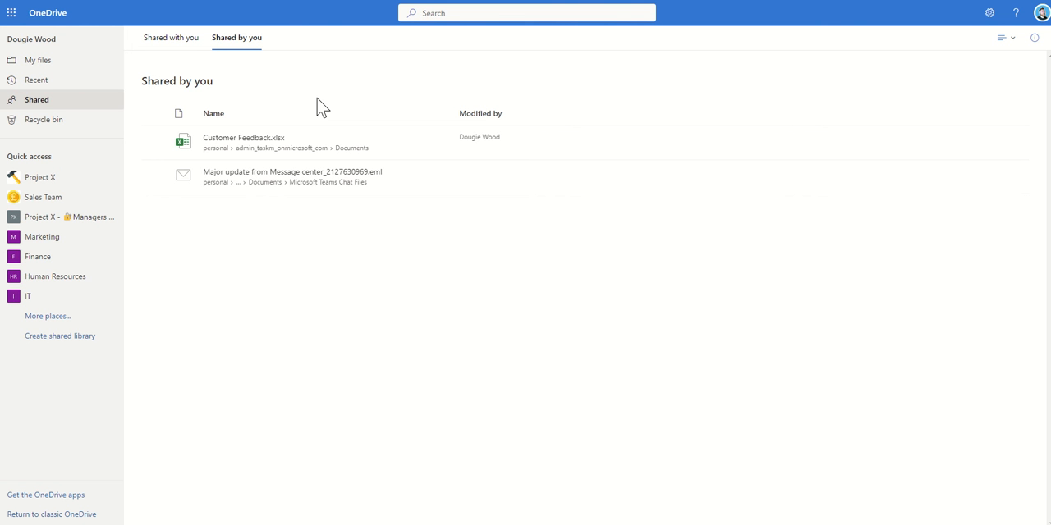
mouse_move(42, 121)
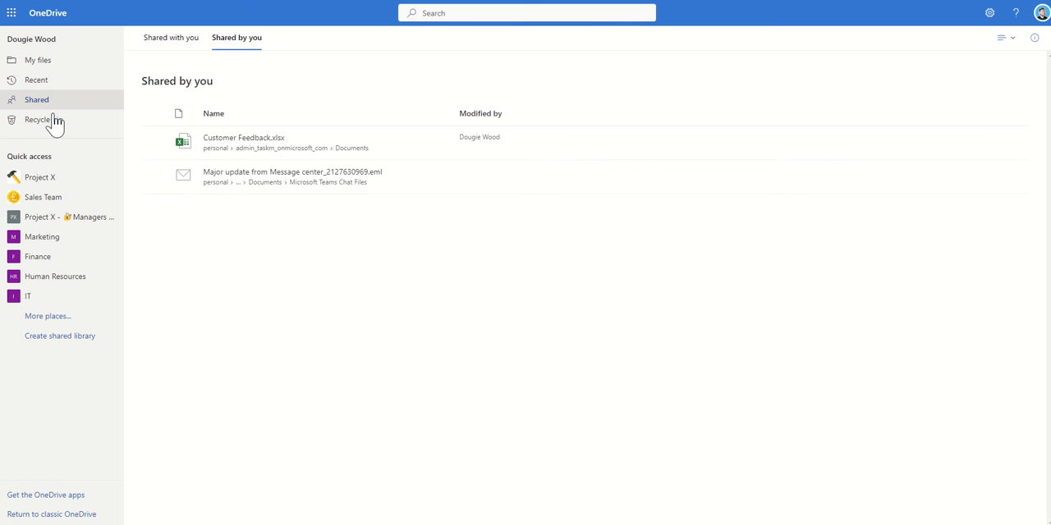
Step: Check the empty Recycle bin, then delete and confirm removing Customer Feedback.xlsx from My files
click(38, 120)
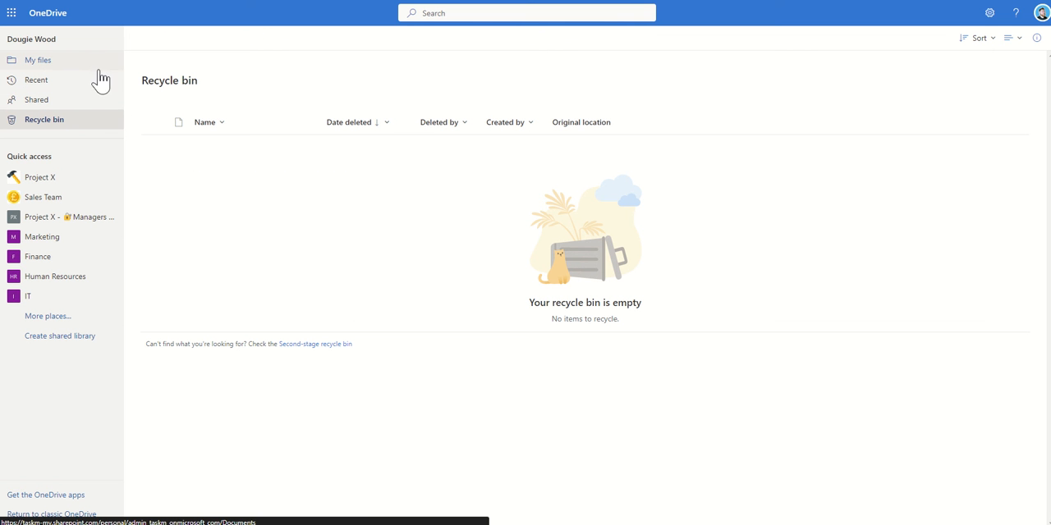
click(37, 59)
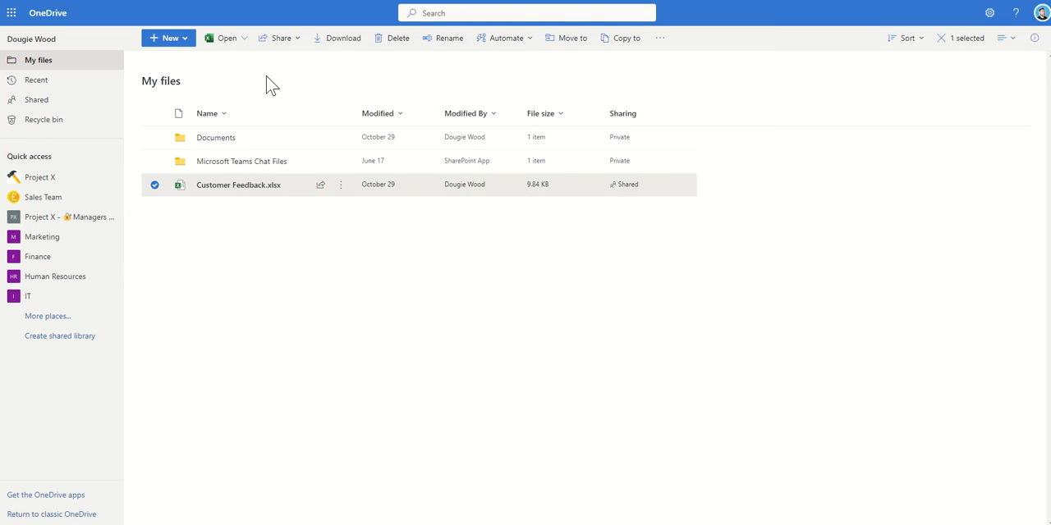
click(397, 37)
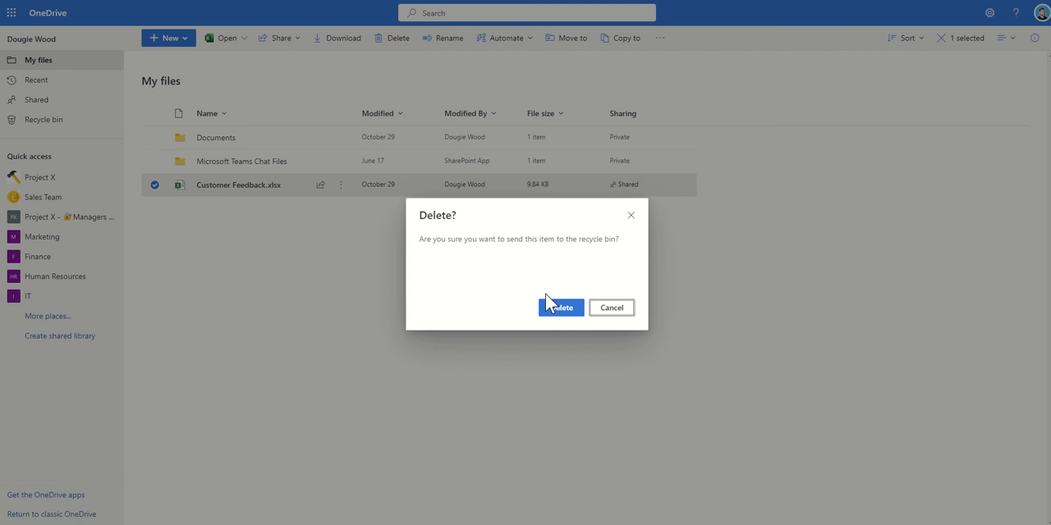
click(561, 307)
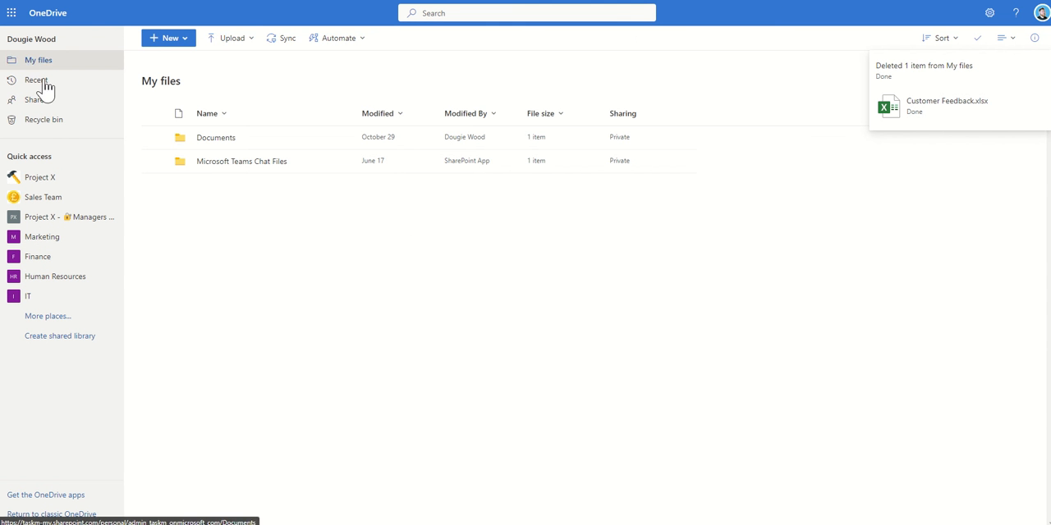
Step: Delete Customer Feedback.xlsx from the recycle bin and view the second-stage recycle bin
click(44, 119)
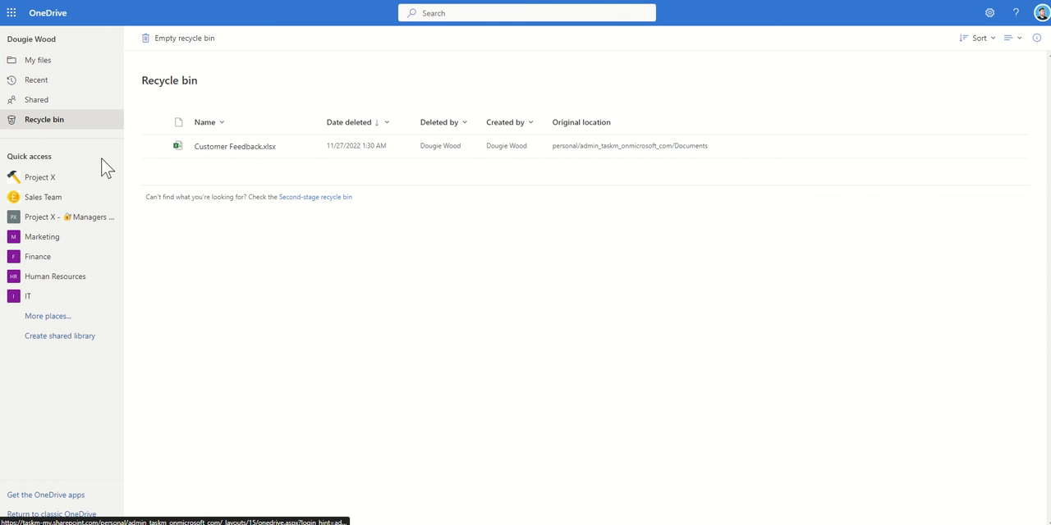
mouse_move(148, 189)
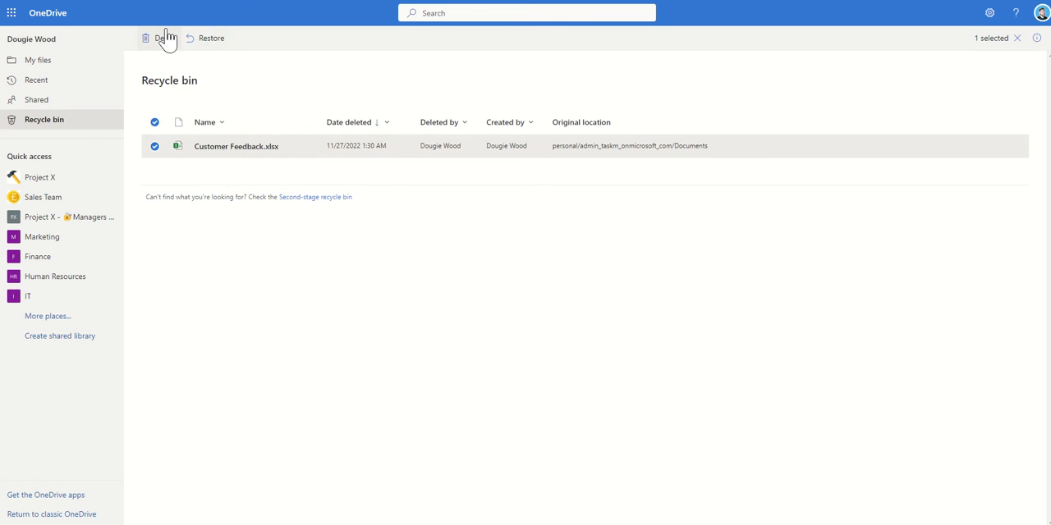
click(165, 38)
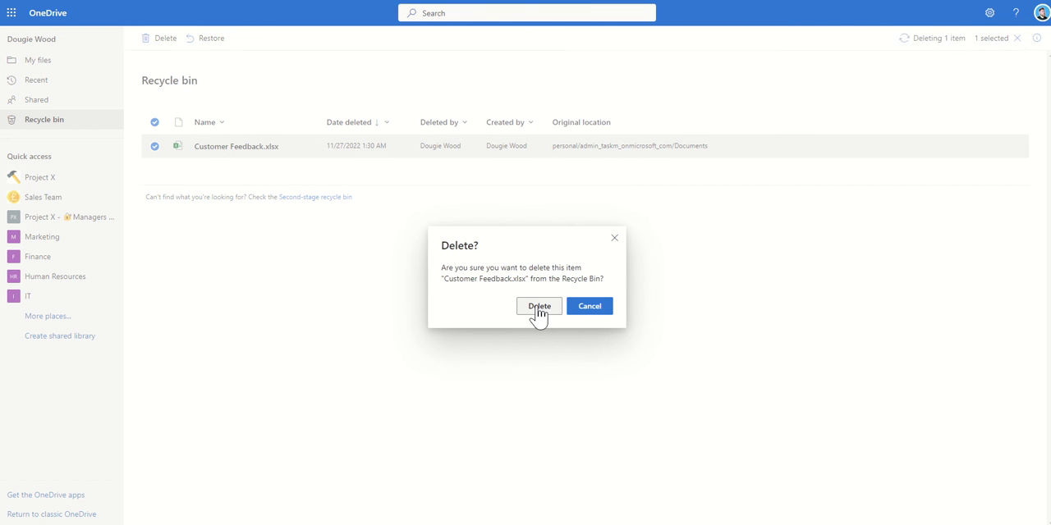
click(538, 306)
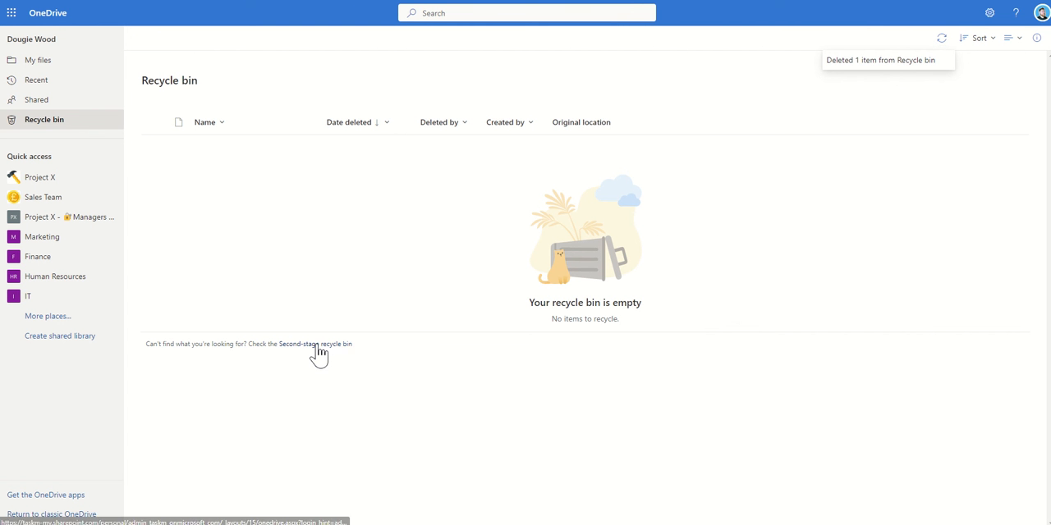
click(316, 344)
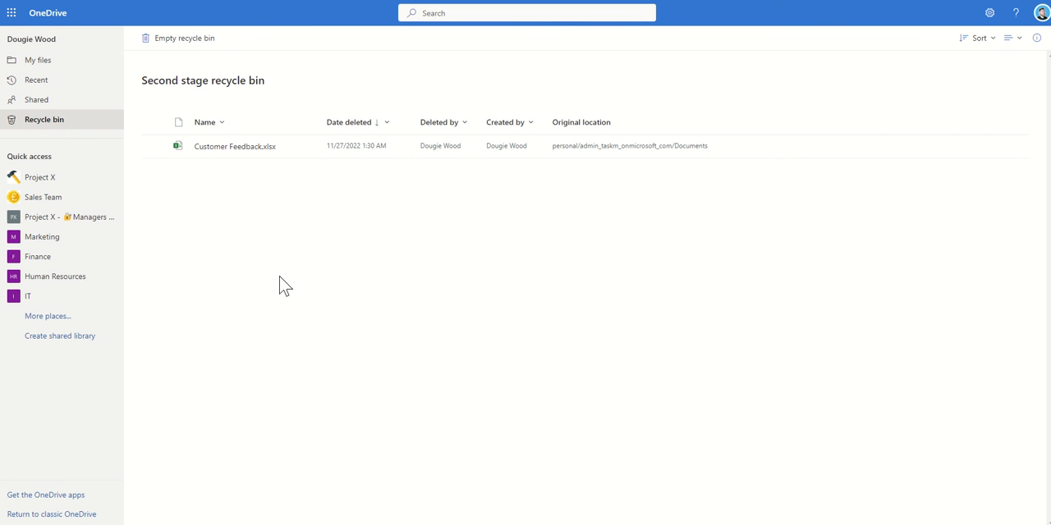
Step: Go back to OneDrive My files, showing the Documents and Microsoft Teams Chat Files folders
click(38, 59)
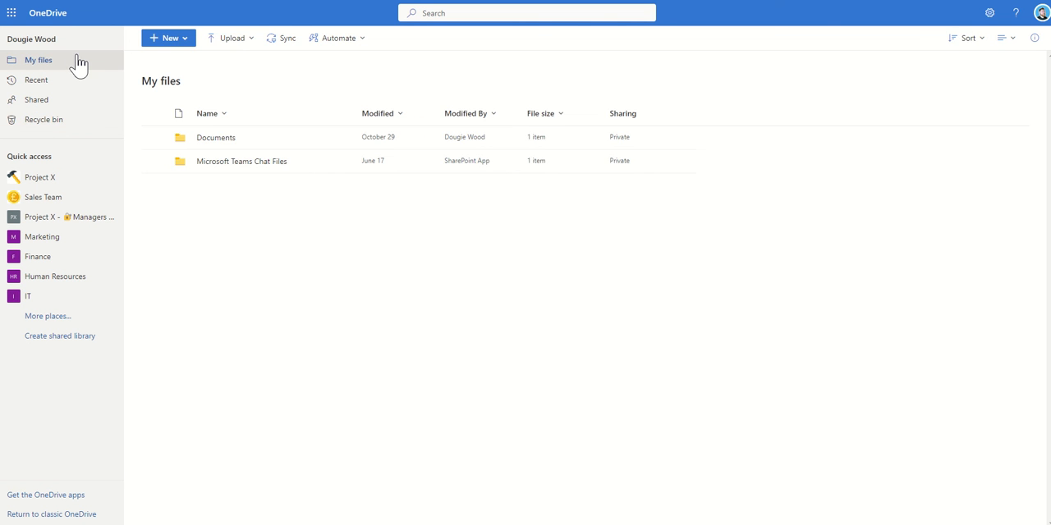
mouse_move(316, 294)
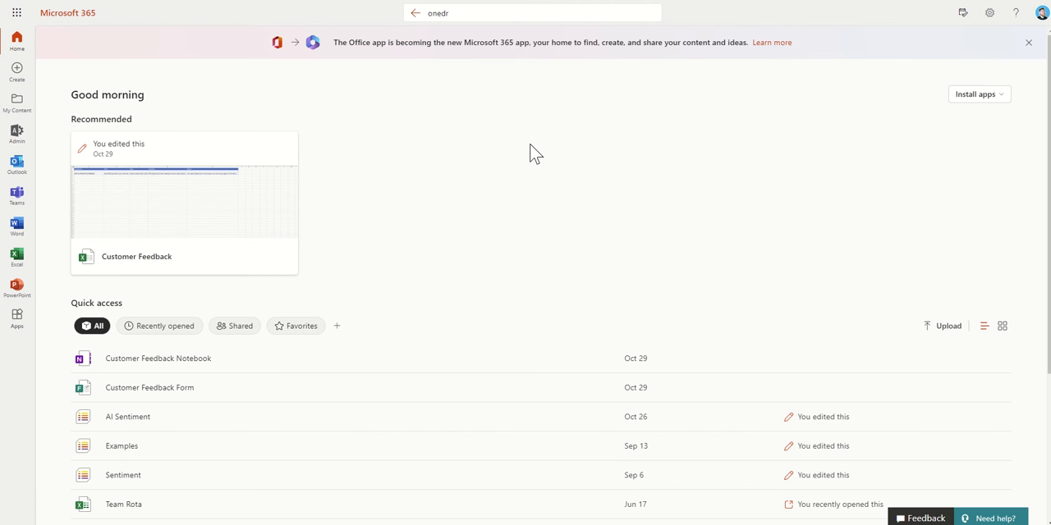
mouse_move(466, 153)
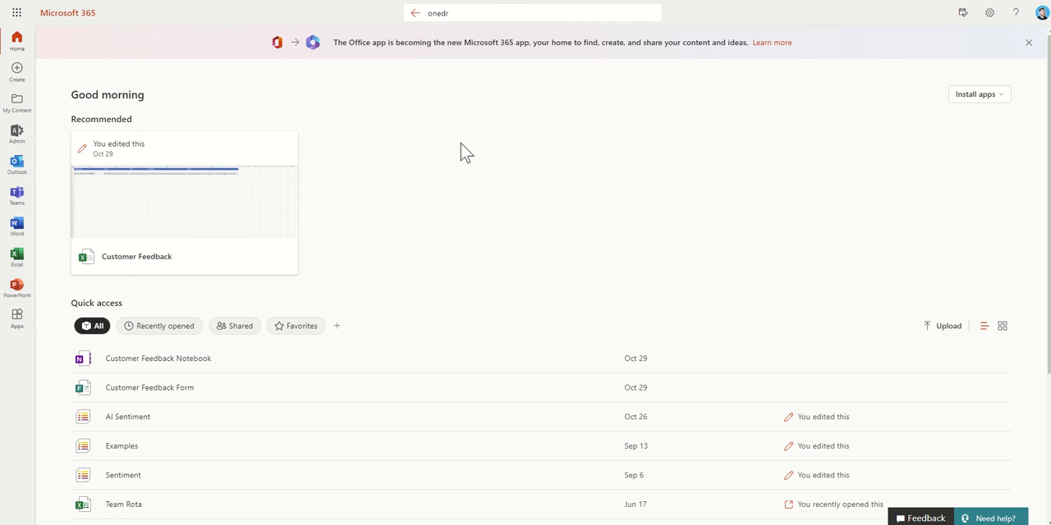
mouse_move(1006, 230)
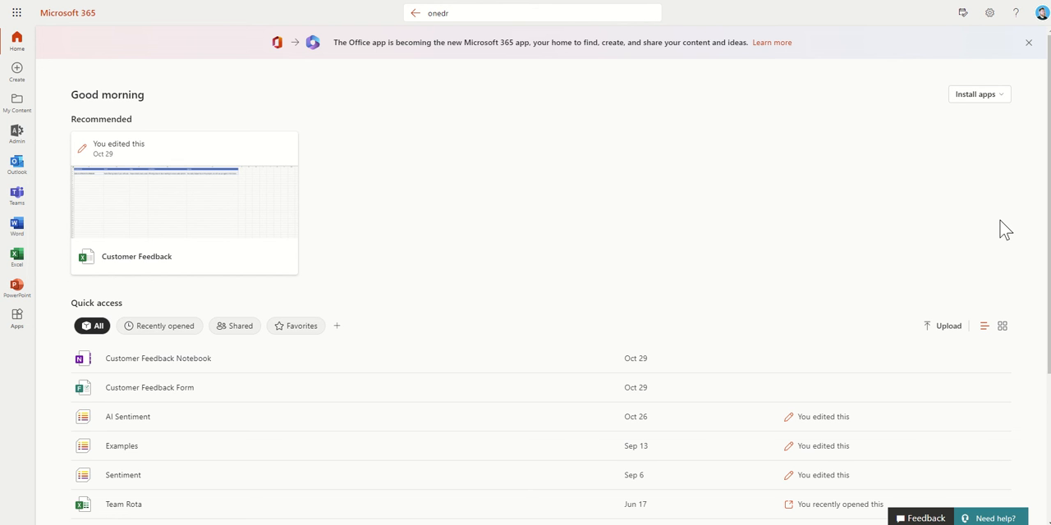